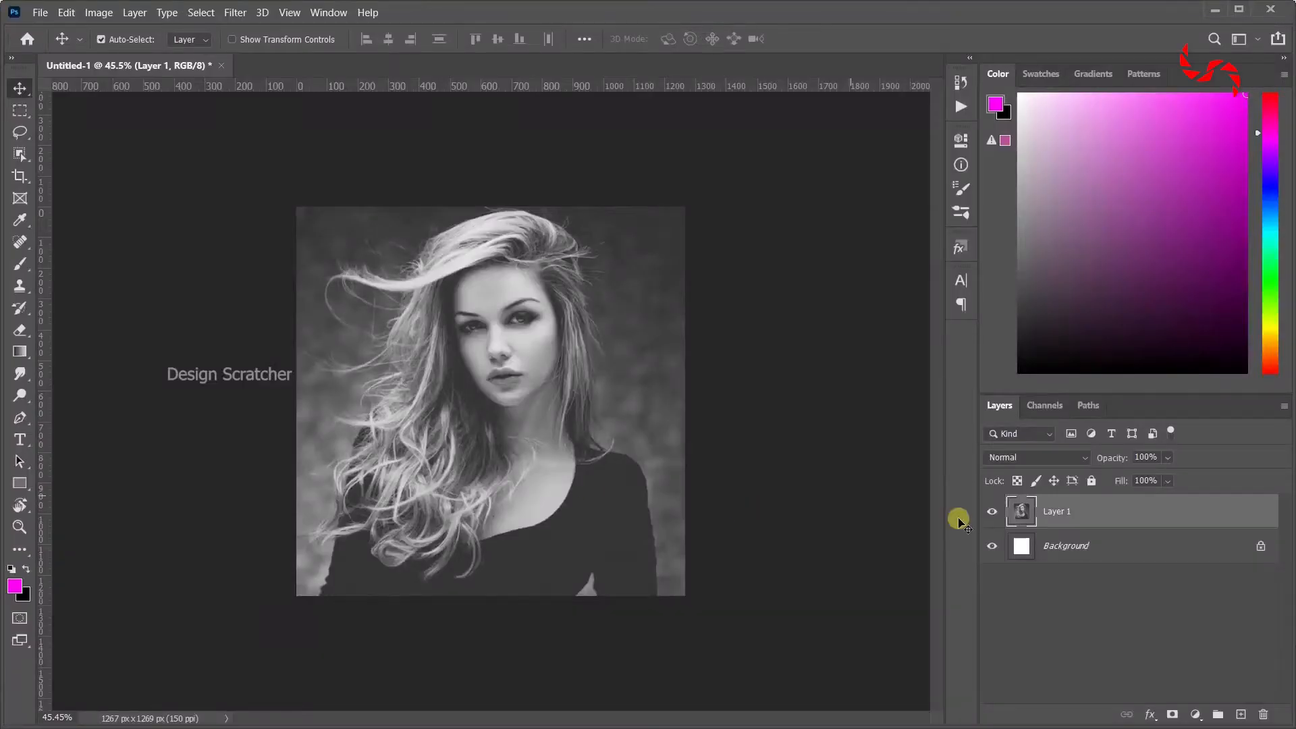
Step: Zoom in on the black-and-white portrait and make the soft painting brush active
scroll(down, 3)
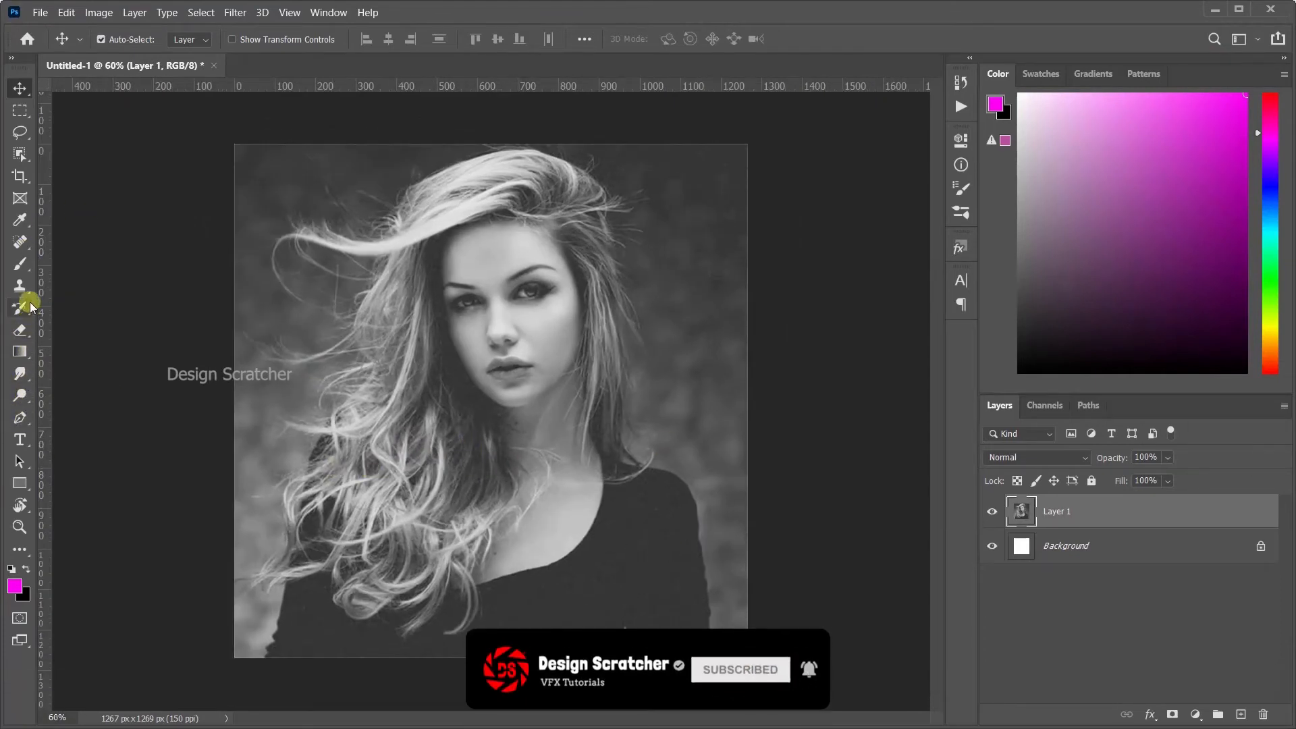
click(20, 263)
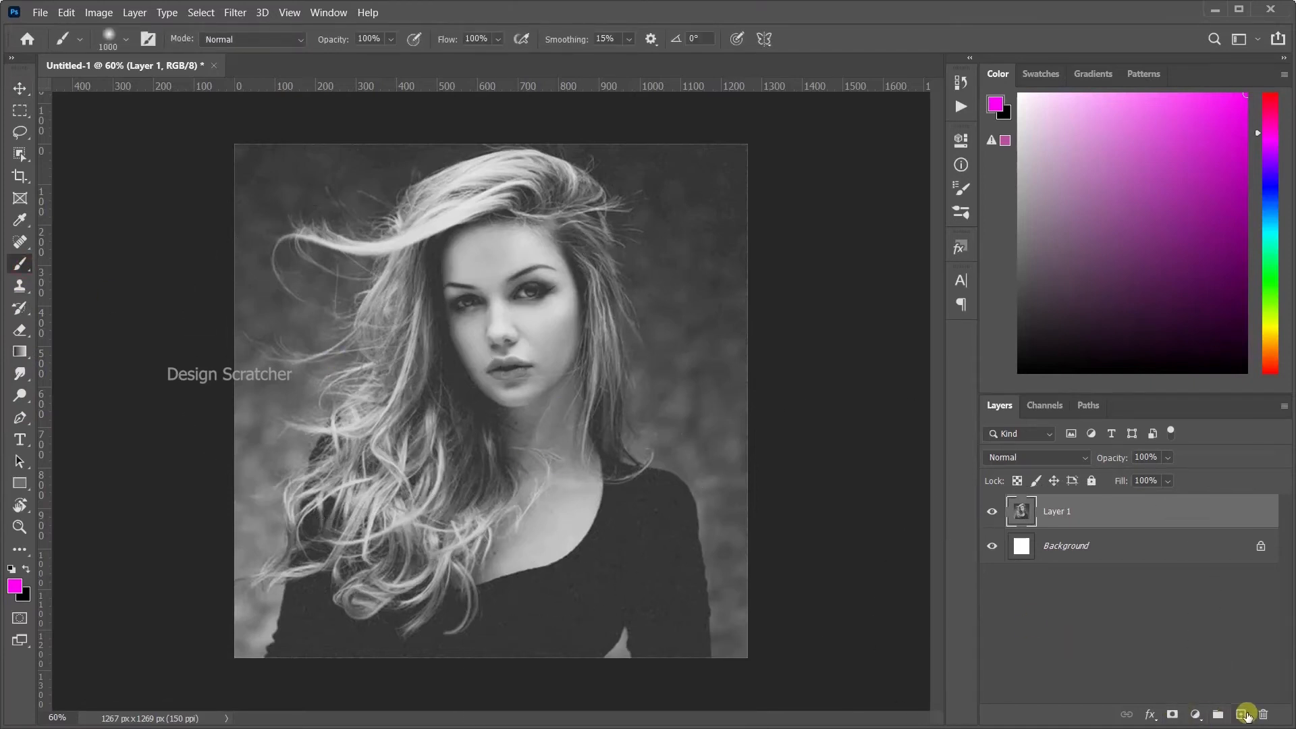
Step: Paint magenta over the portrait's right side on a new layer, then pick blue for the left
click(1239, 713)
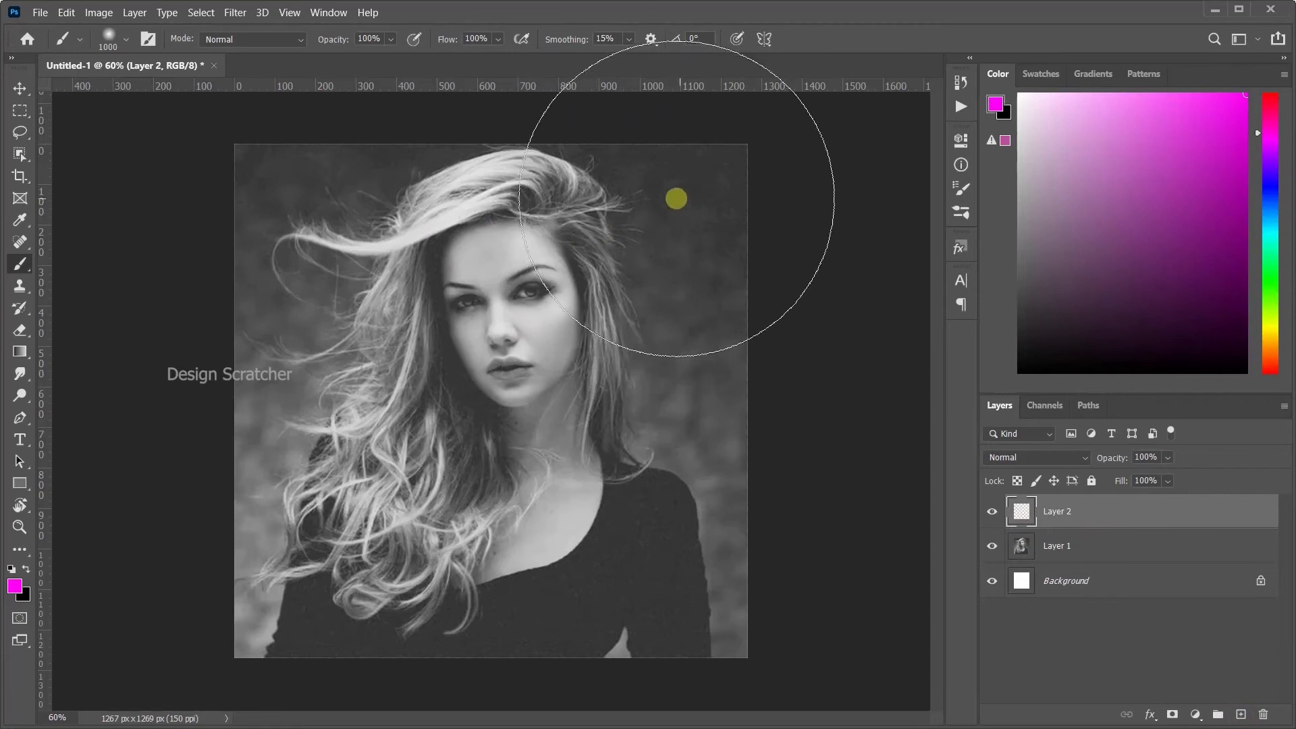
drag(675, 198, 627, 589)
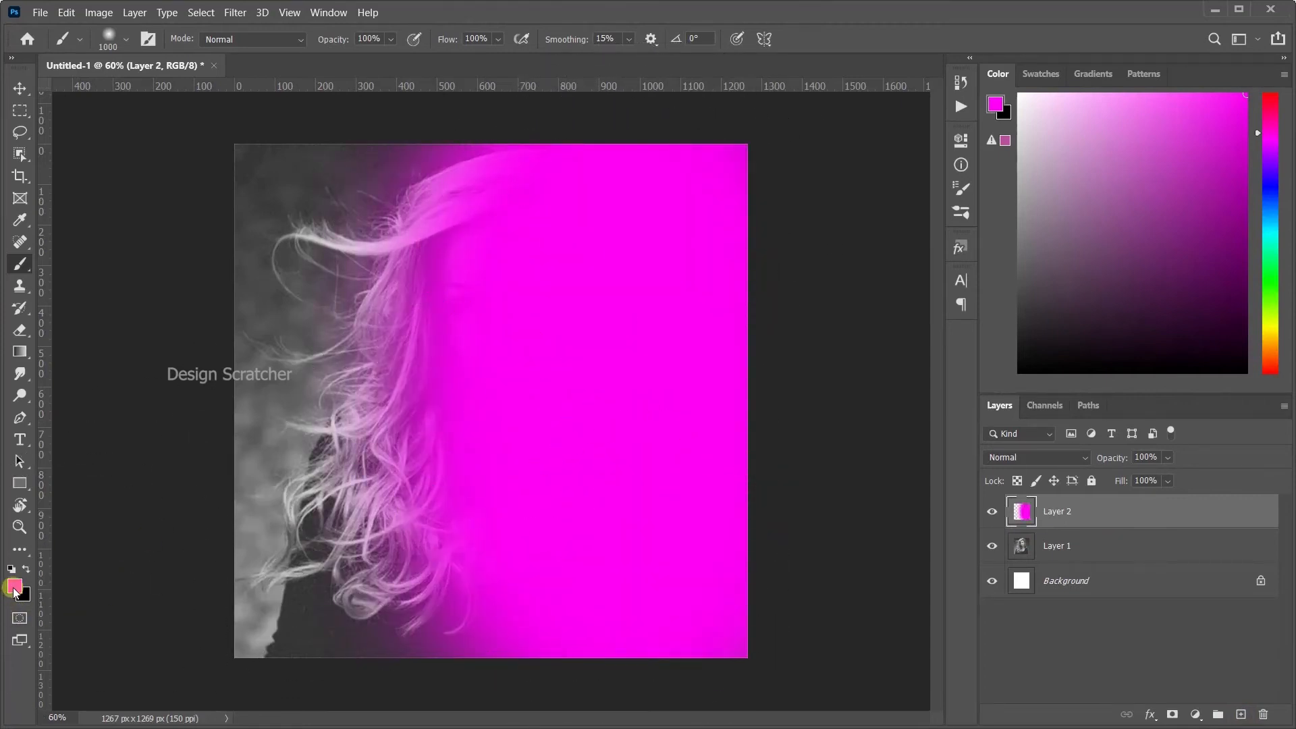
click(14, 588)
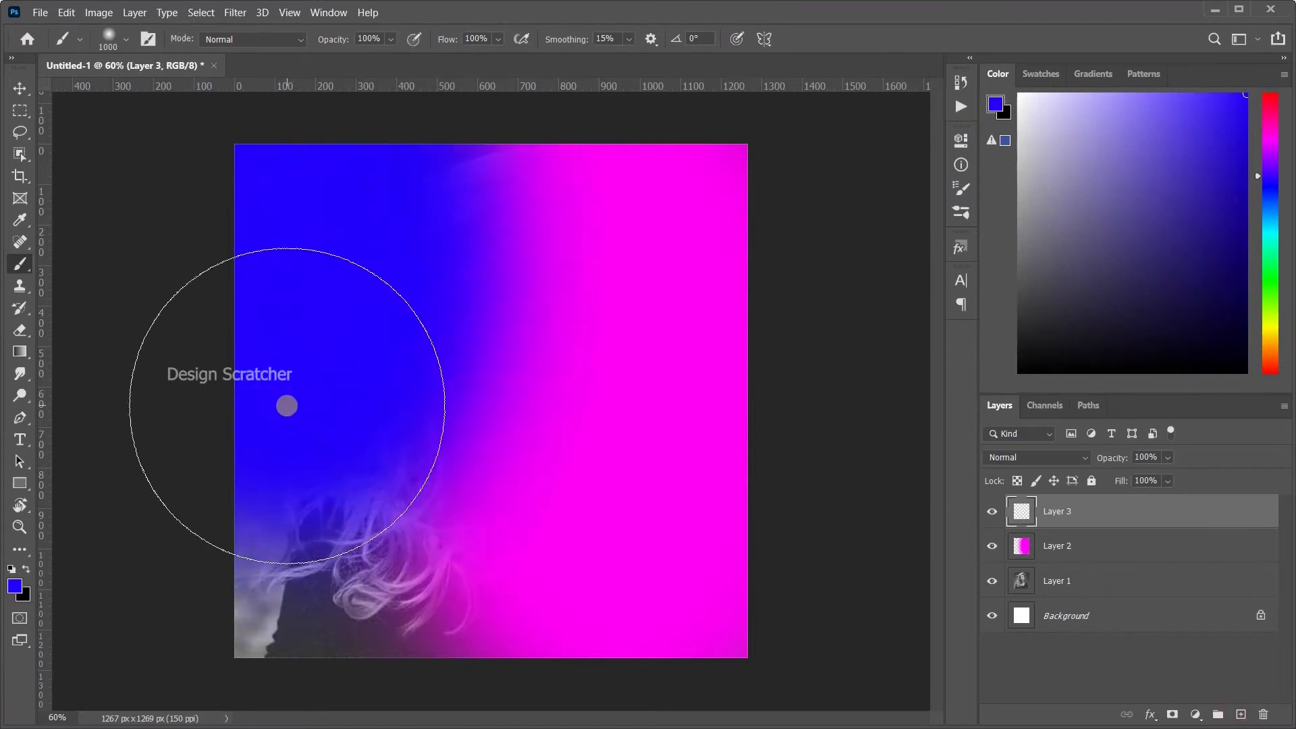
Step: Undo the last blue brush strokes on the blue layer
key(ctrl+z)
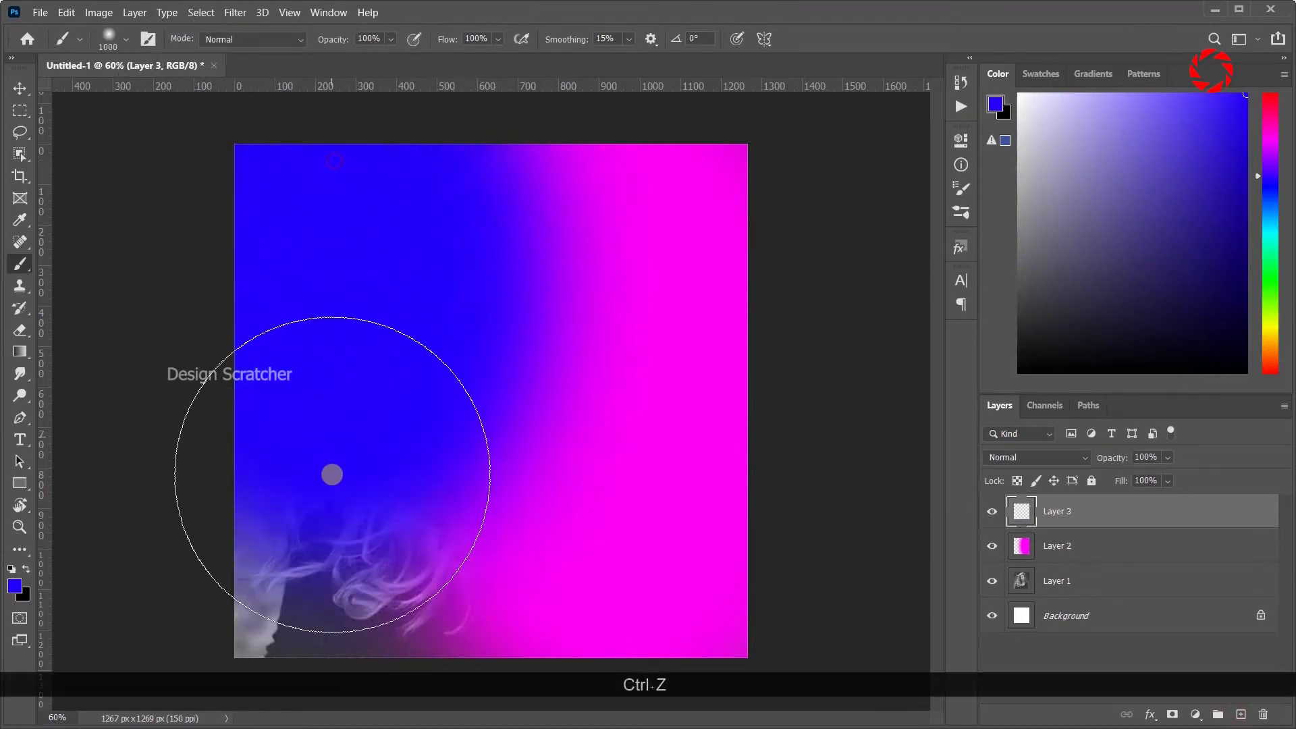
key(ctrl+z)
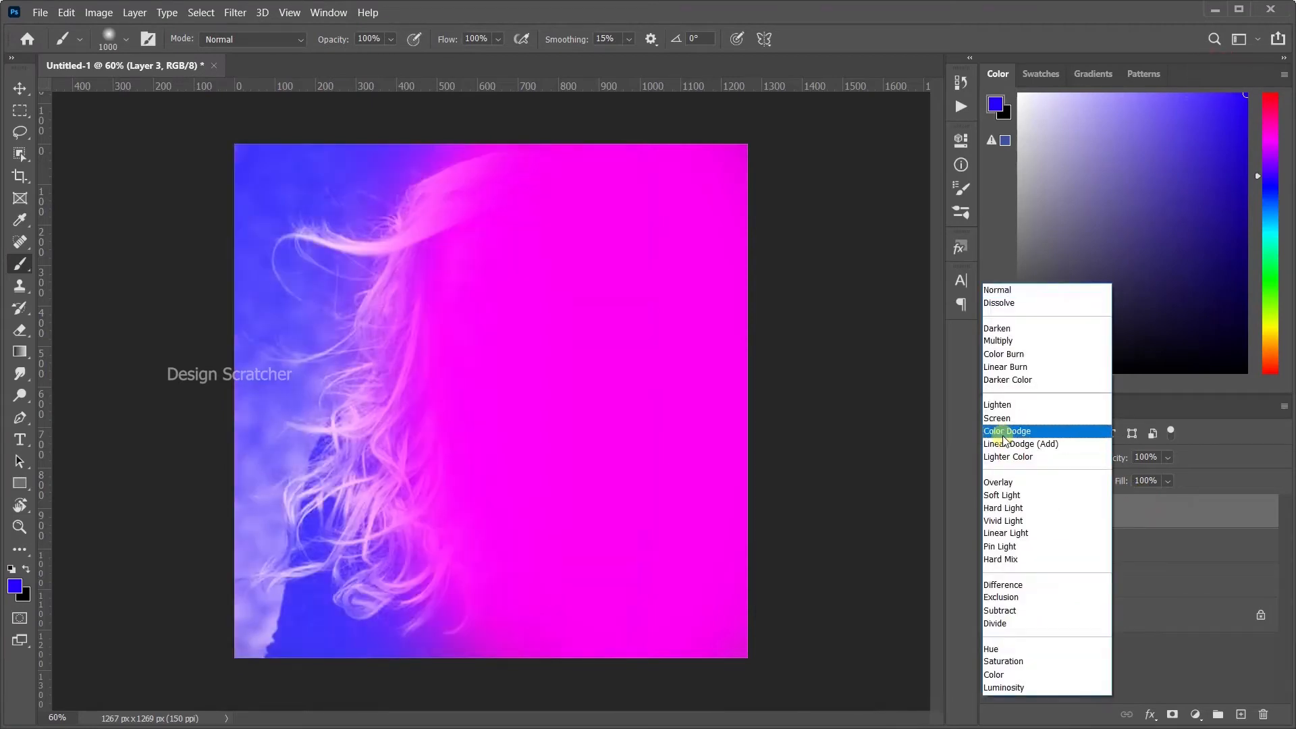
mouse_move(1000, 496)
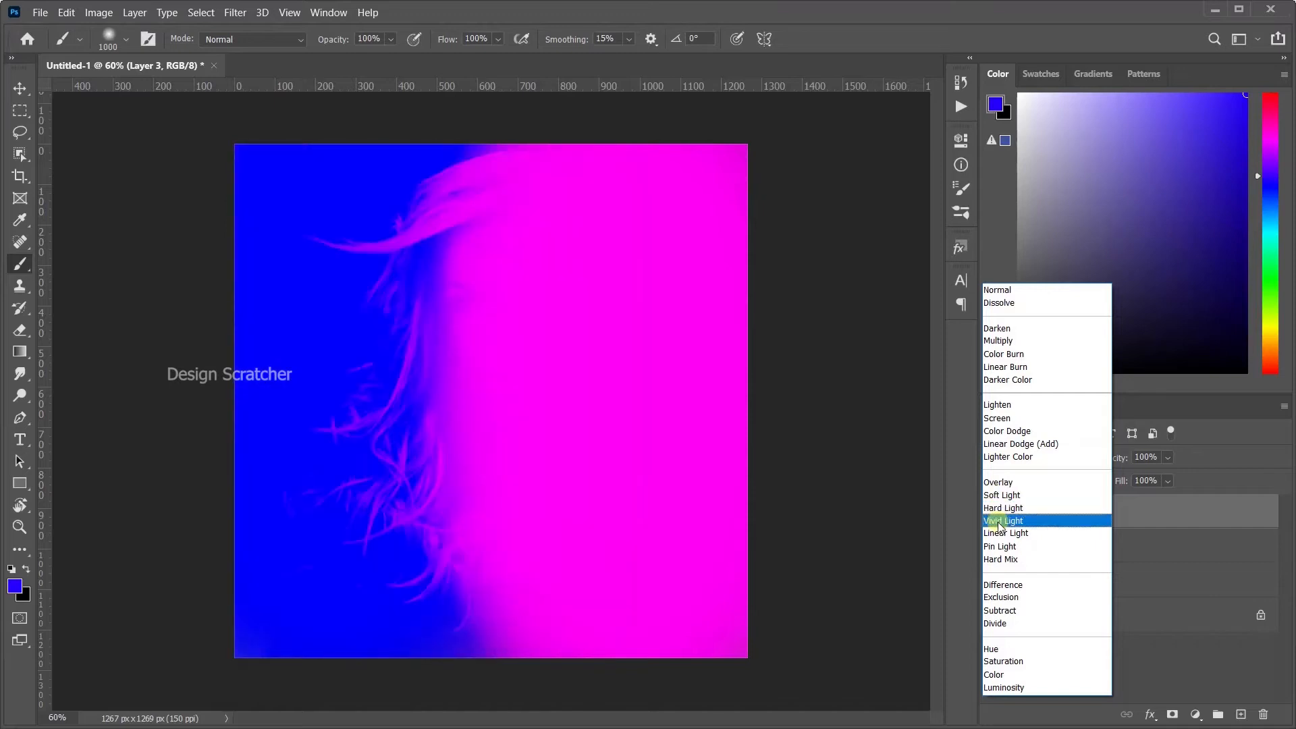
Step: Set the magenta layer (Layer 2) to the Soft Light blend mode
click(1003, 520)
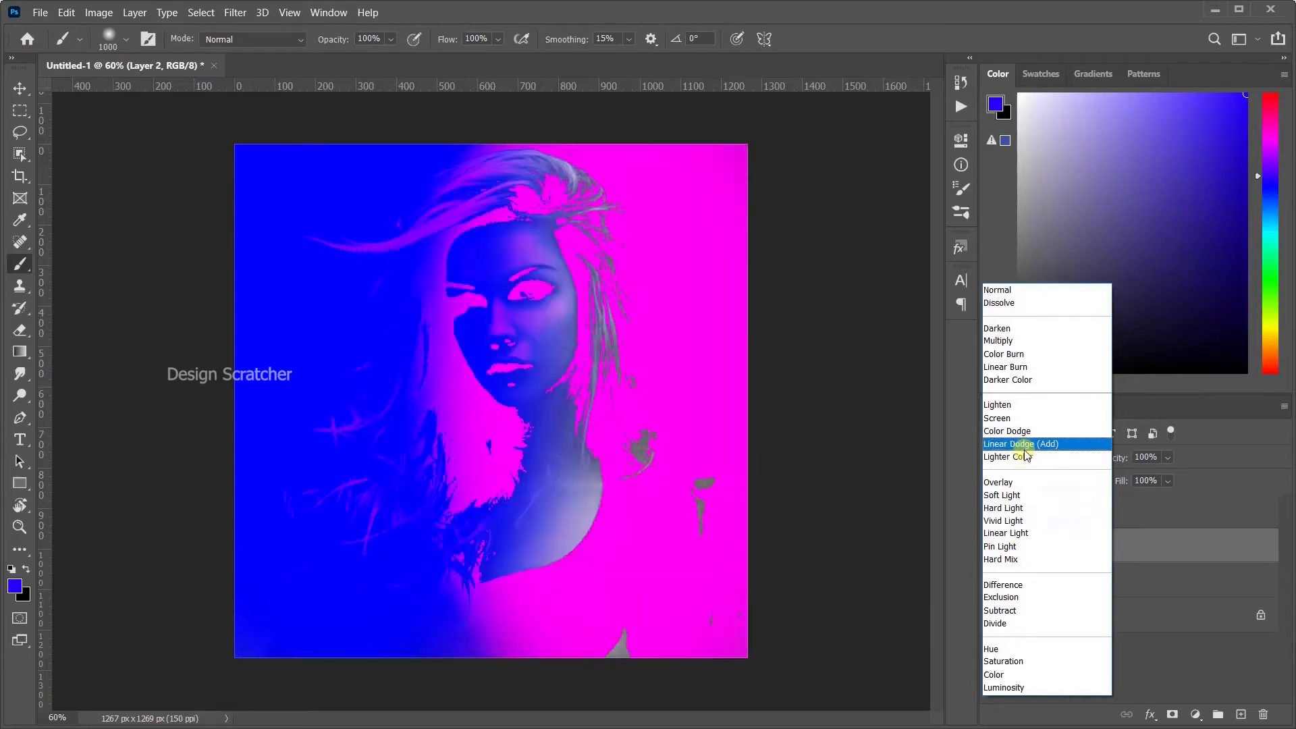
click(1004, 366)
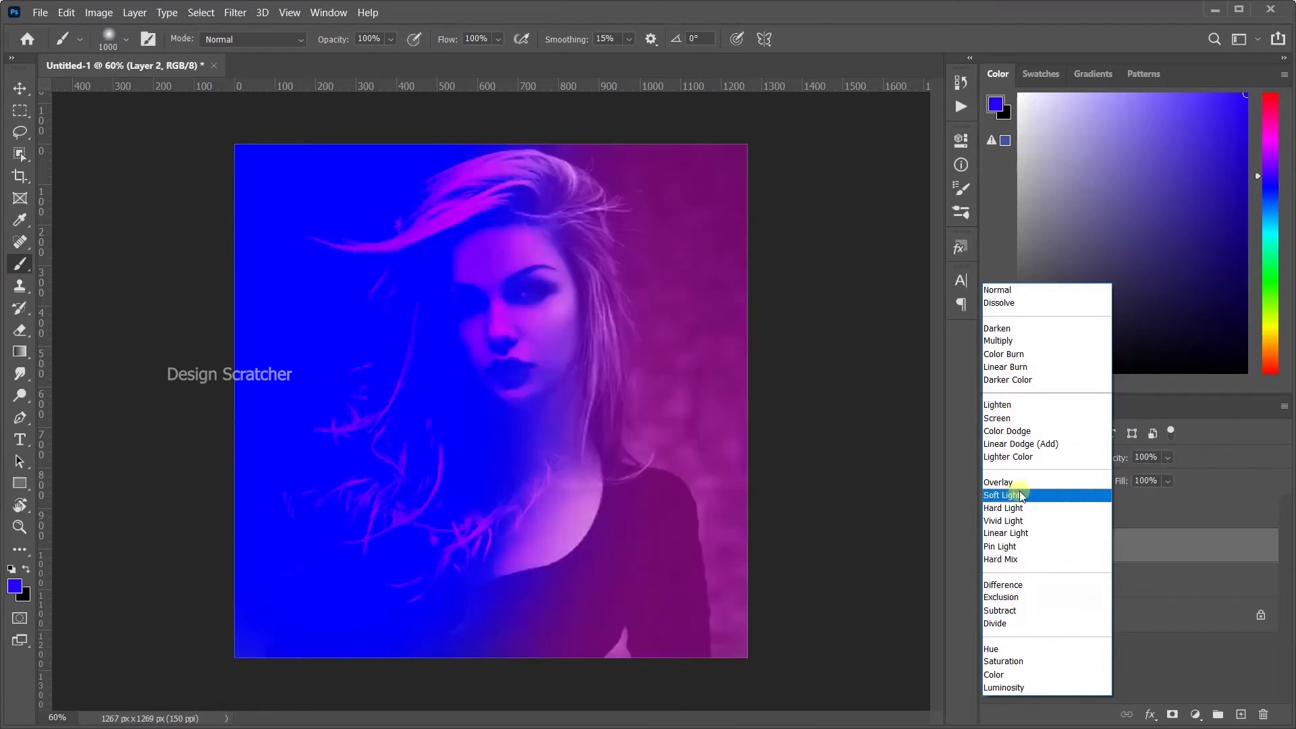
click(1003, 494)
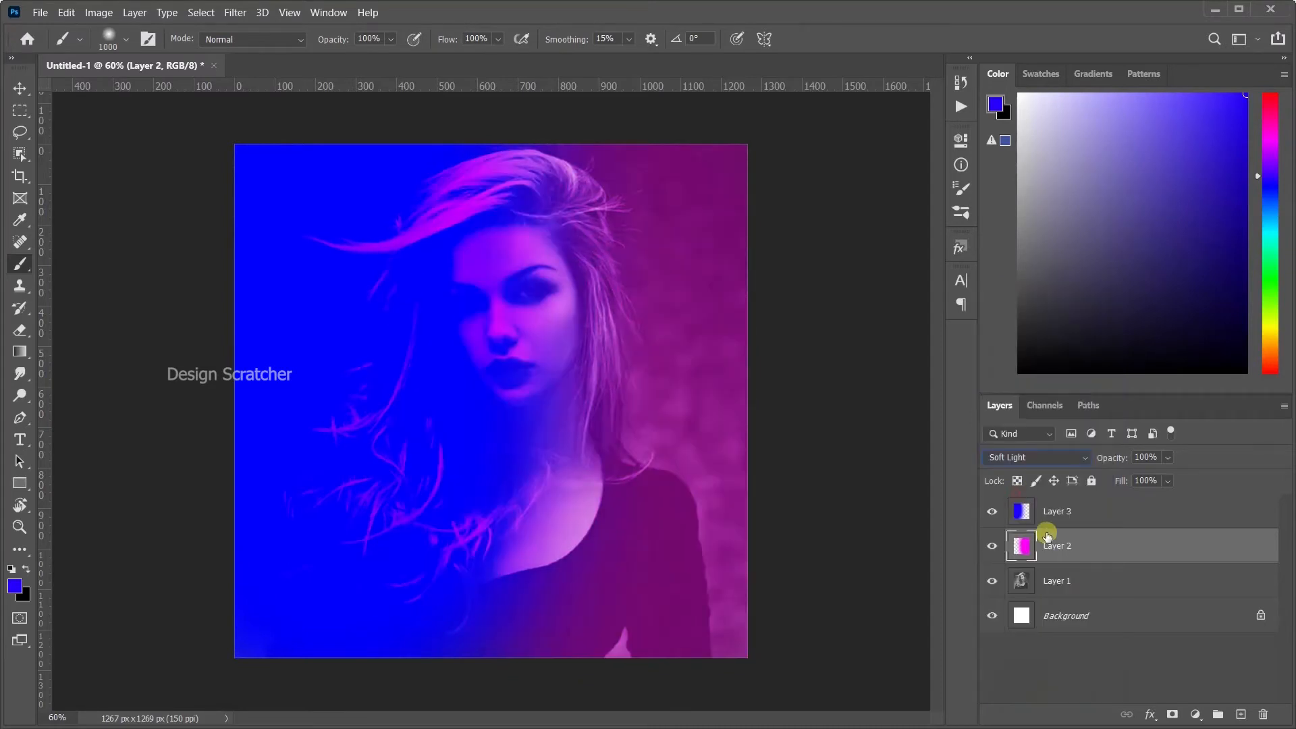
Step: Try Overlay on the blue layer (Layer 3), then settle it on Soft Light
click(1036, 457)
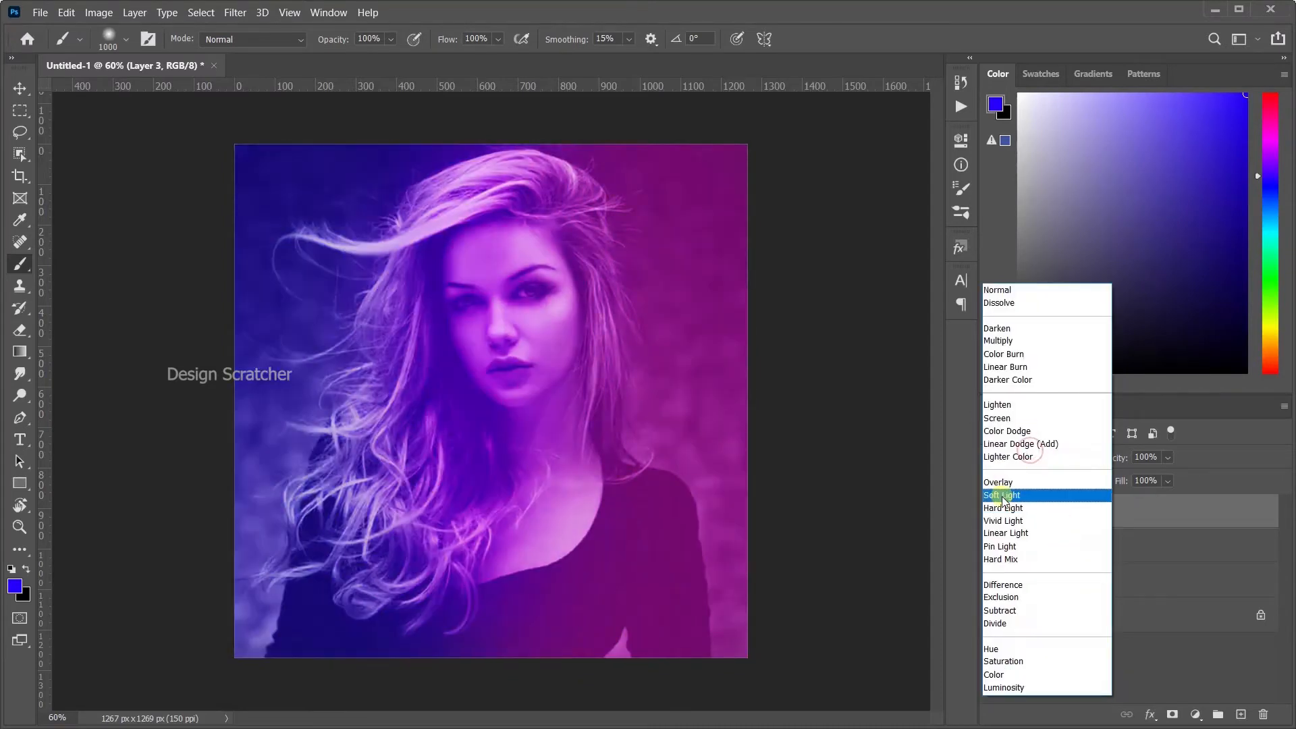
click(1000, 494)
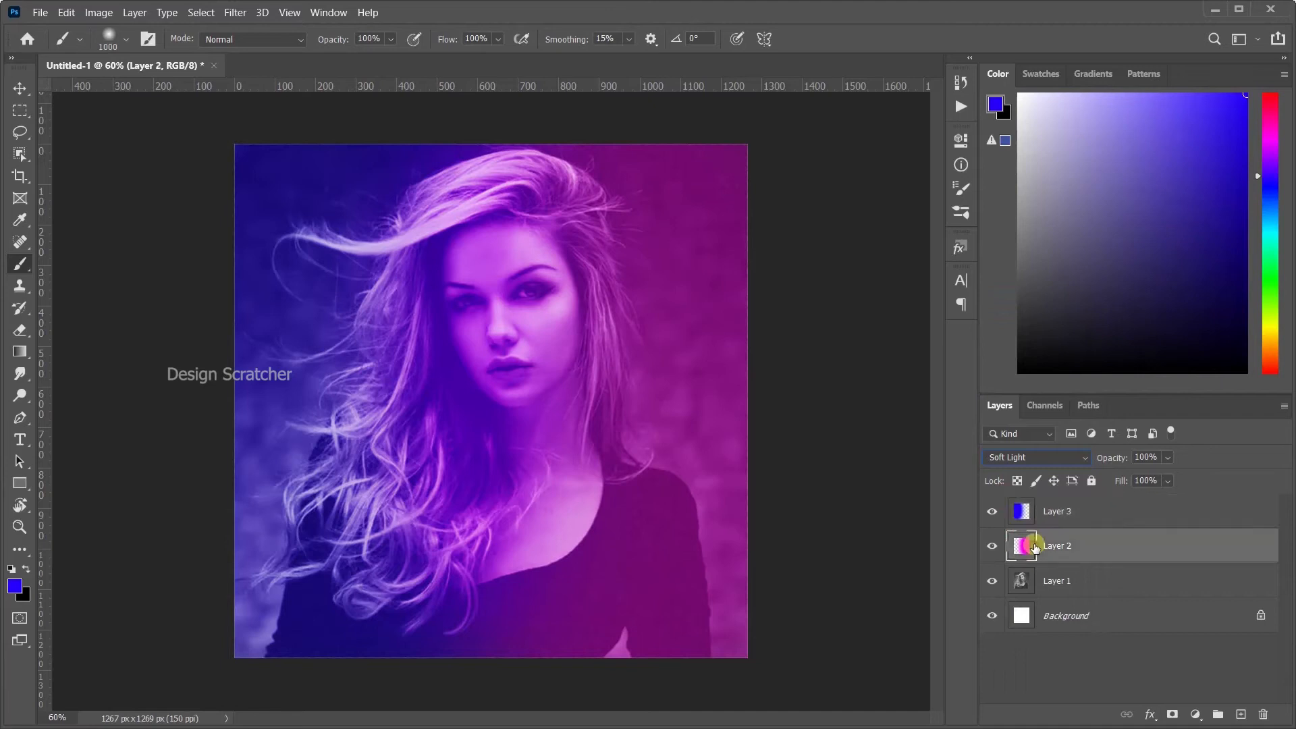
click(1033, 458)
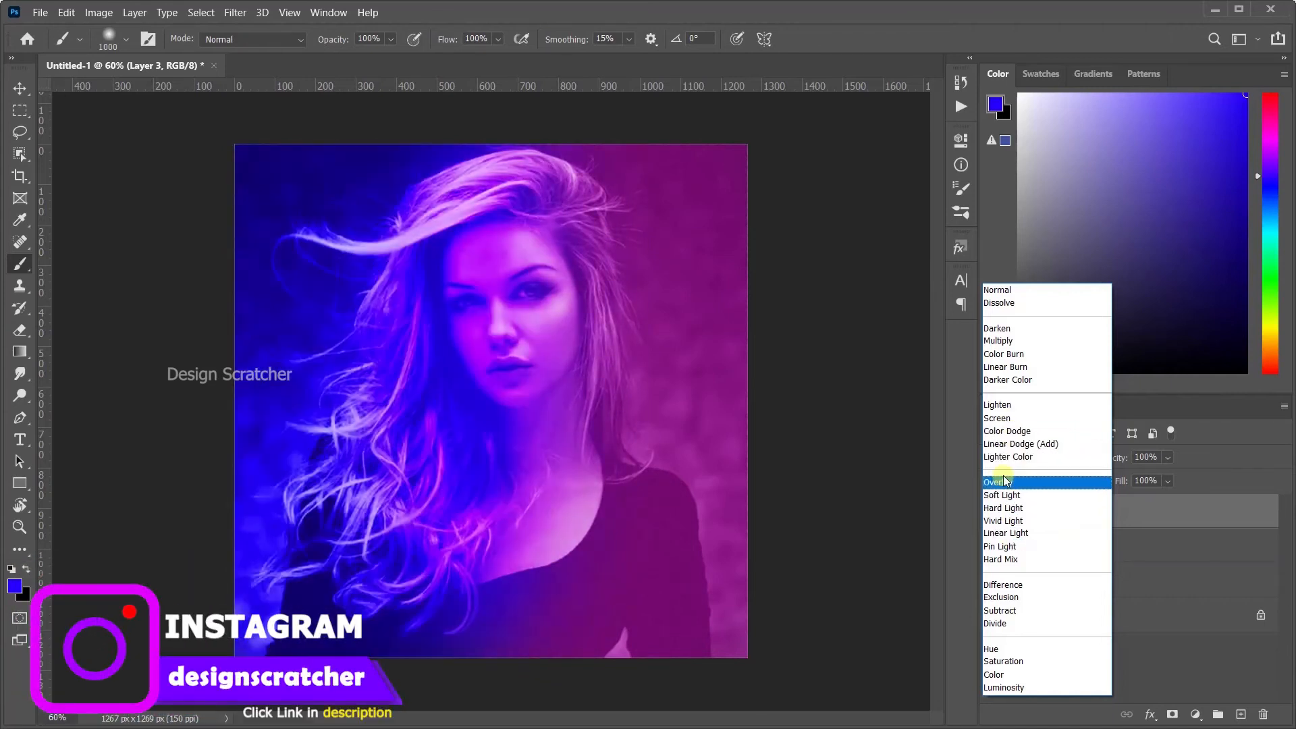
click(997, 481)
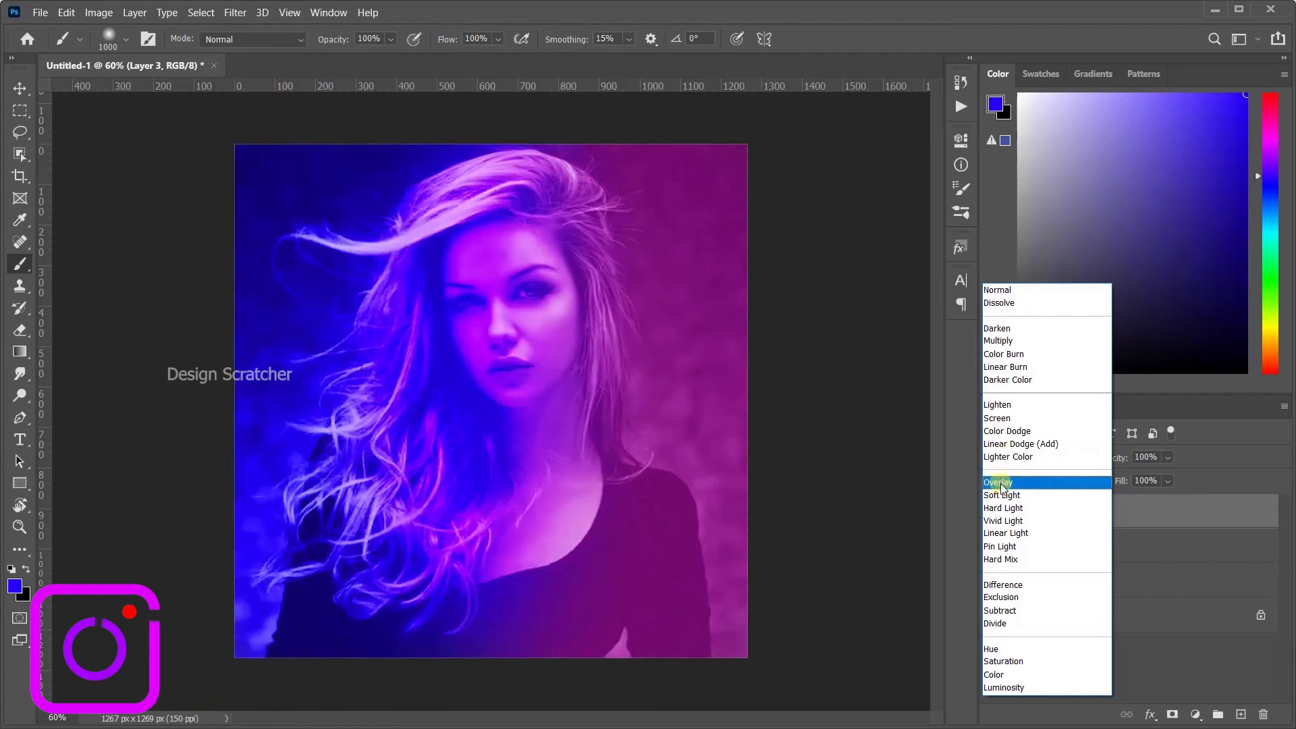
click(1002, 496)
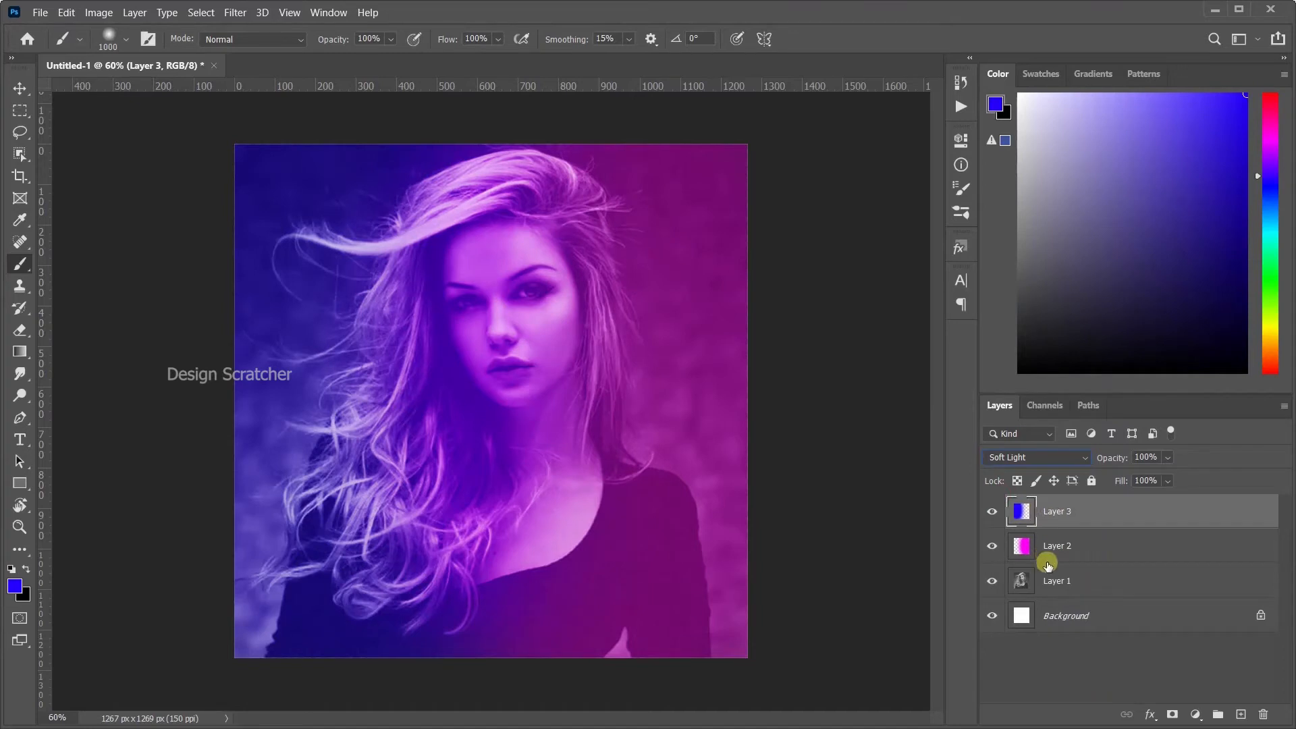
Step: Group Layers 1–3 into Group 1 and make a merged Group 1 copy above it
key(alt)
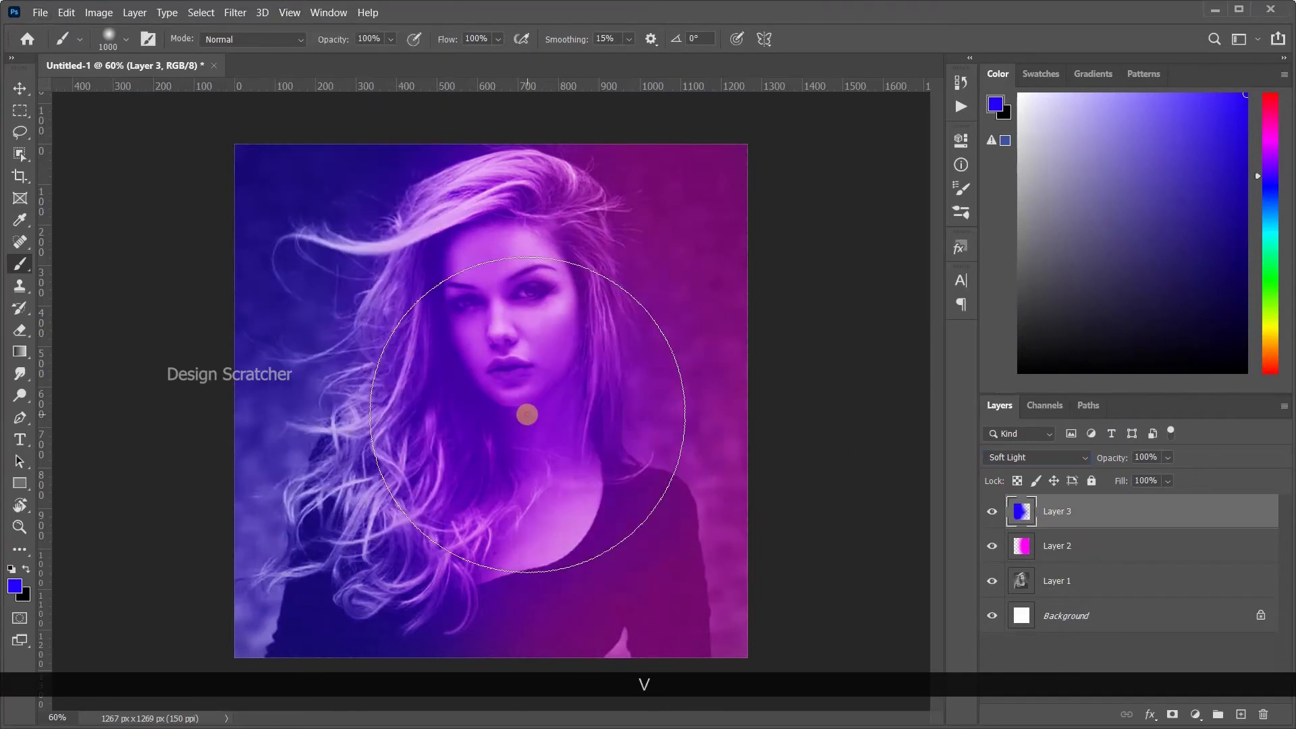
click(20, 89)
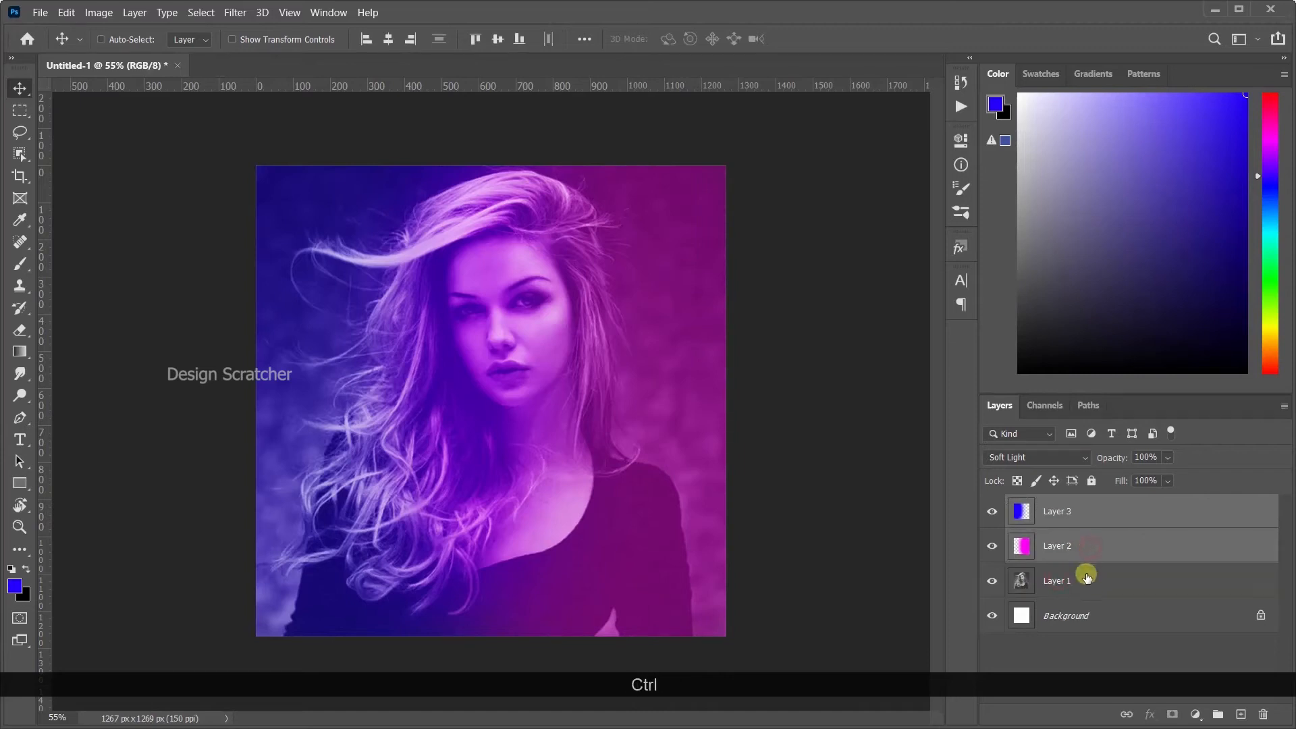
key(ctrl+g)
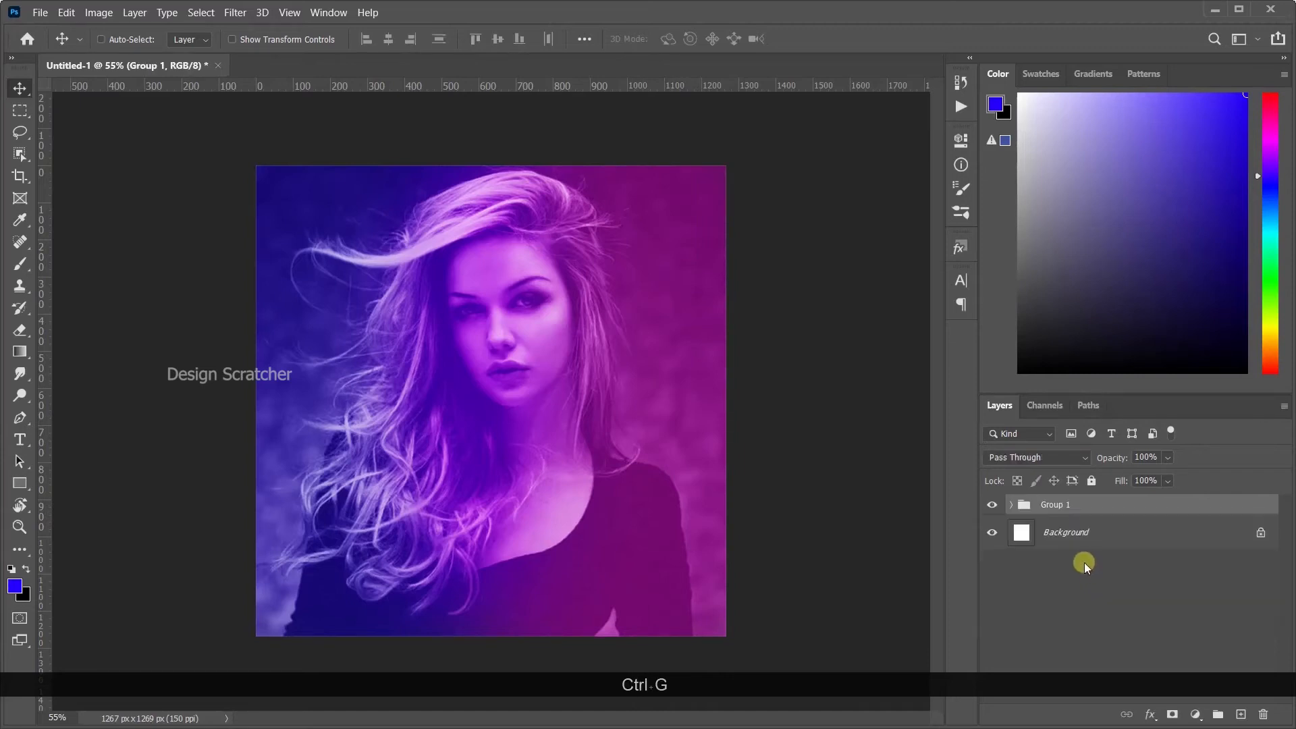
key(Ctrl+J)
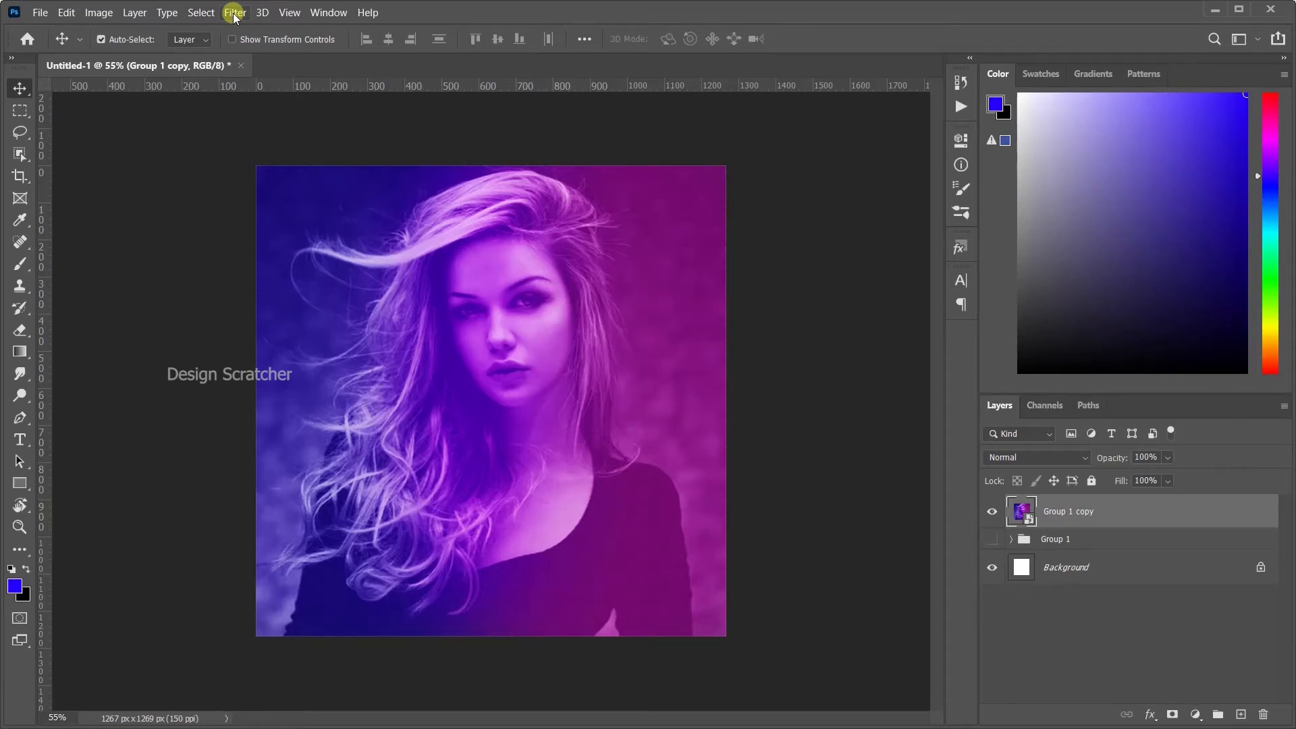
Step: Run the Camera Raw filter on the merged copy: cooler temperature, lower exposure, Contrast +22, brighter highlights
click(235, 12)
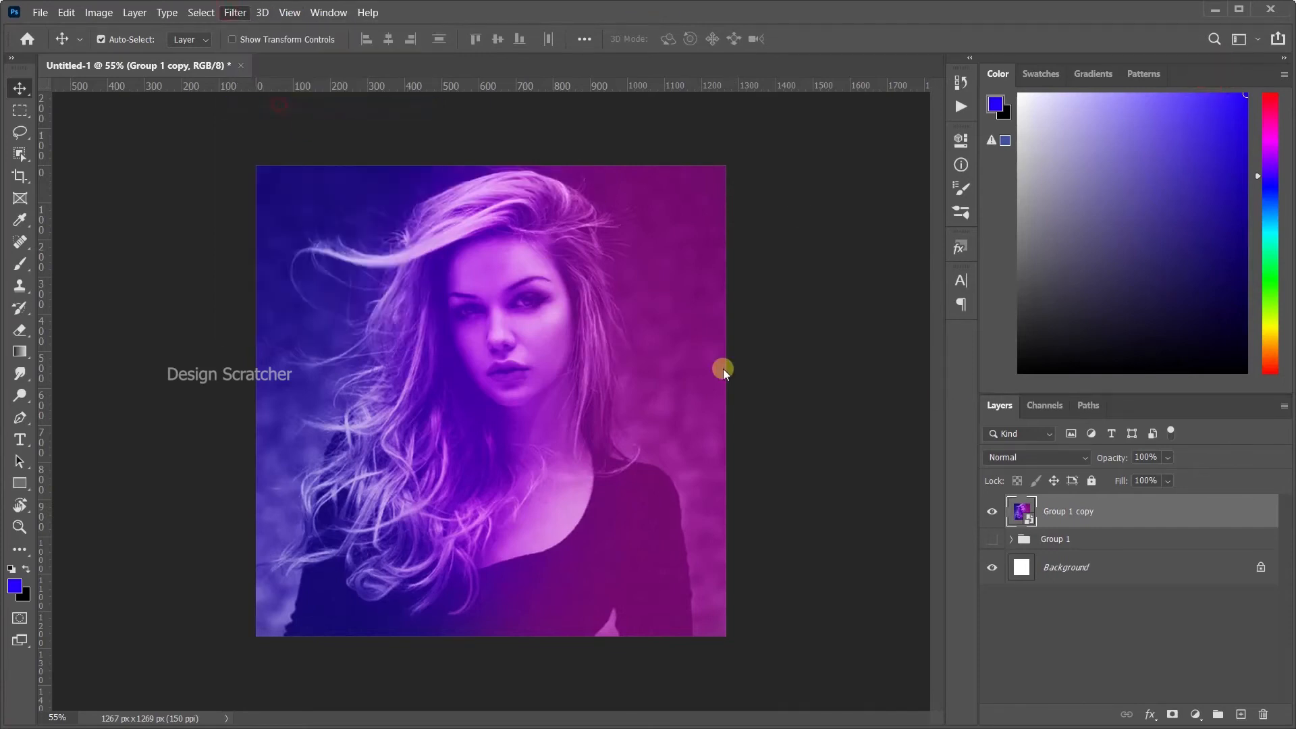
click(234, 12)
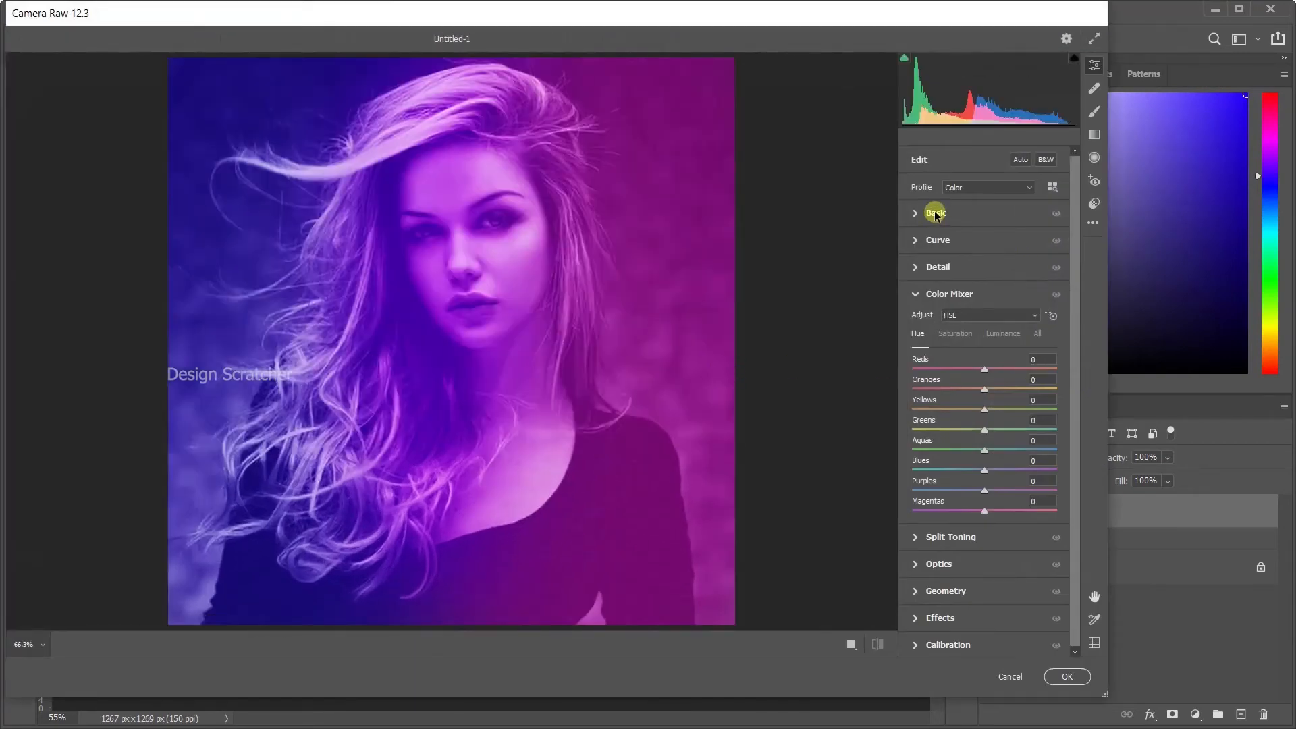
click(934, 212)
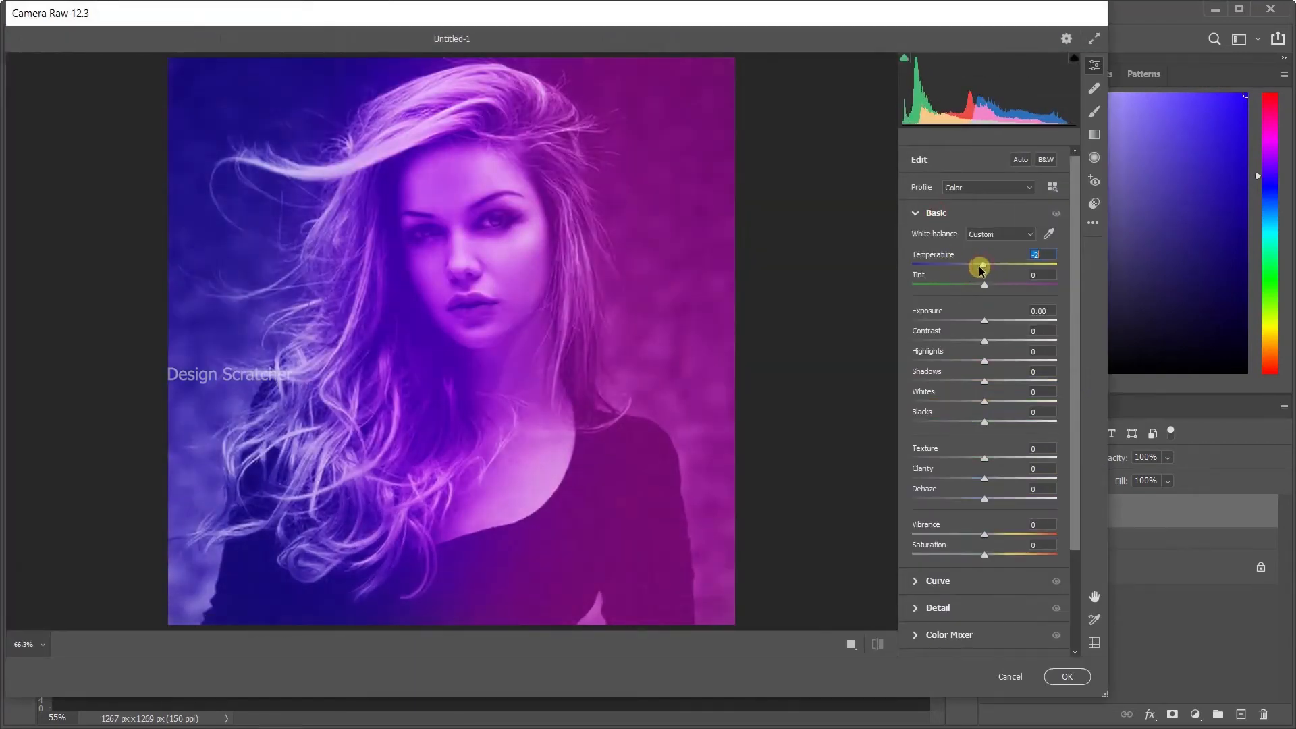
drag(983, 283, 988, 287)
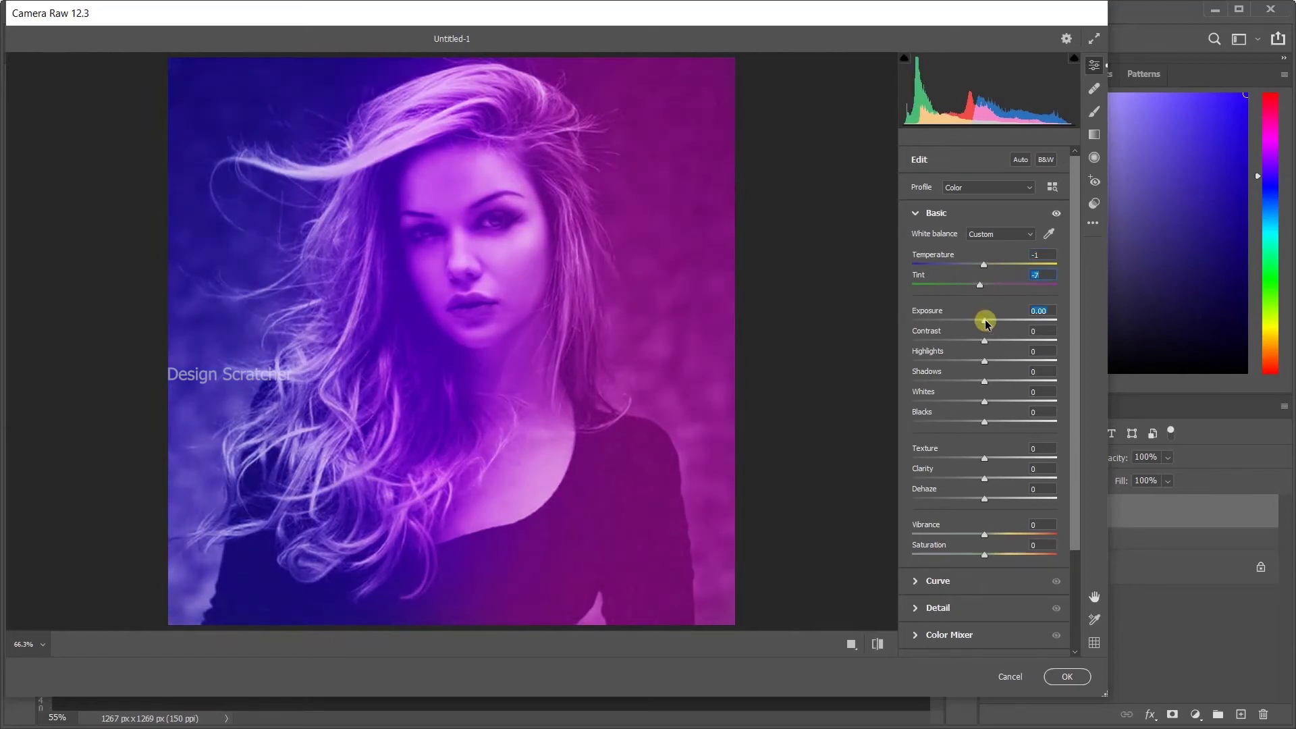
drag(986, 321, 974, 322)
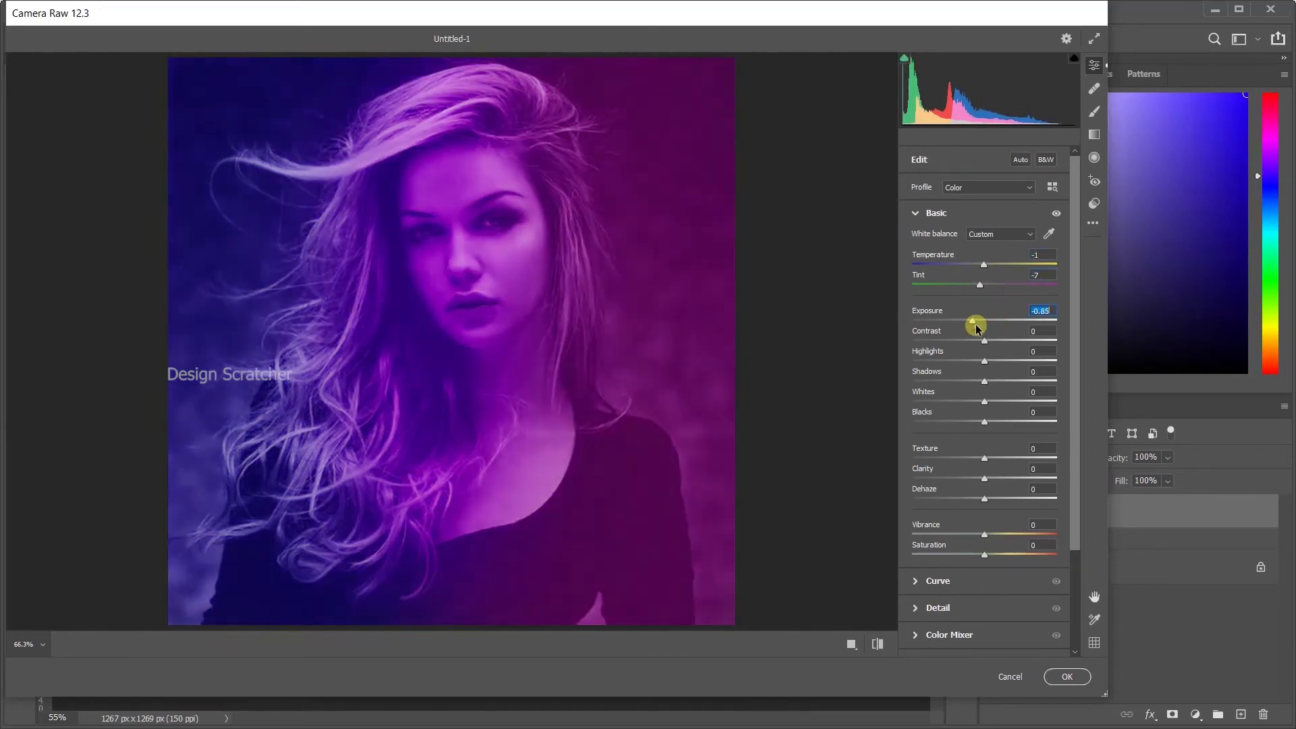
drag(984, 340, 1015, 340)
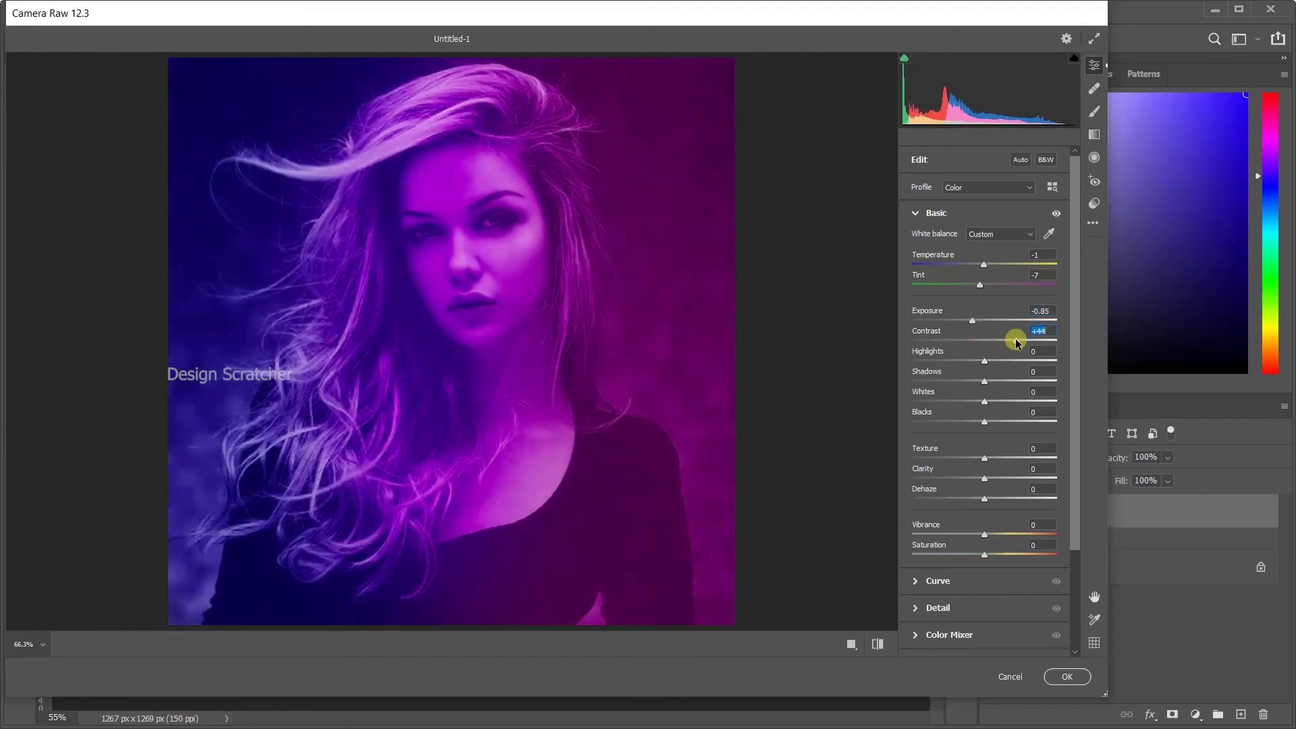
drag(1017, 342, 985, 341)
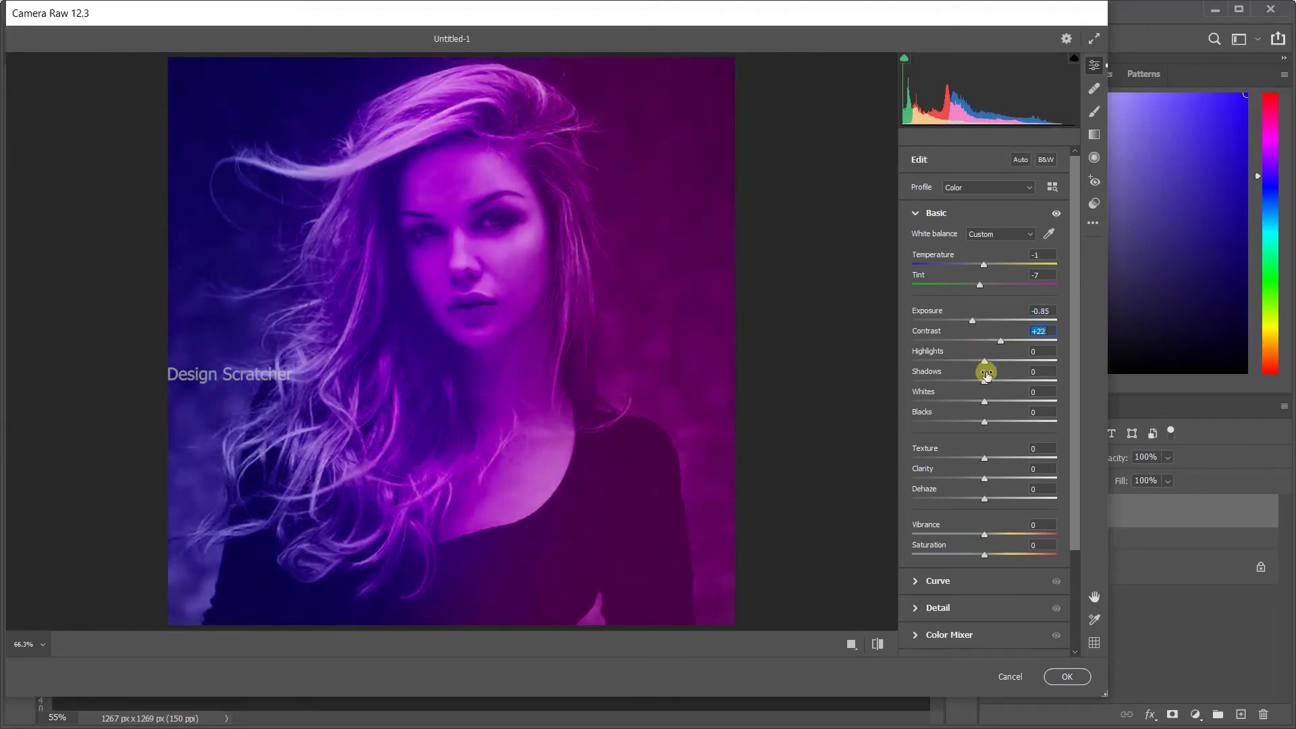
drag(984, 361, 1003, 360)
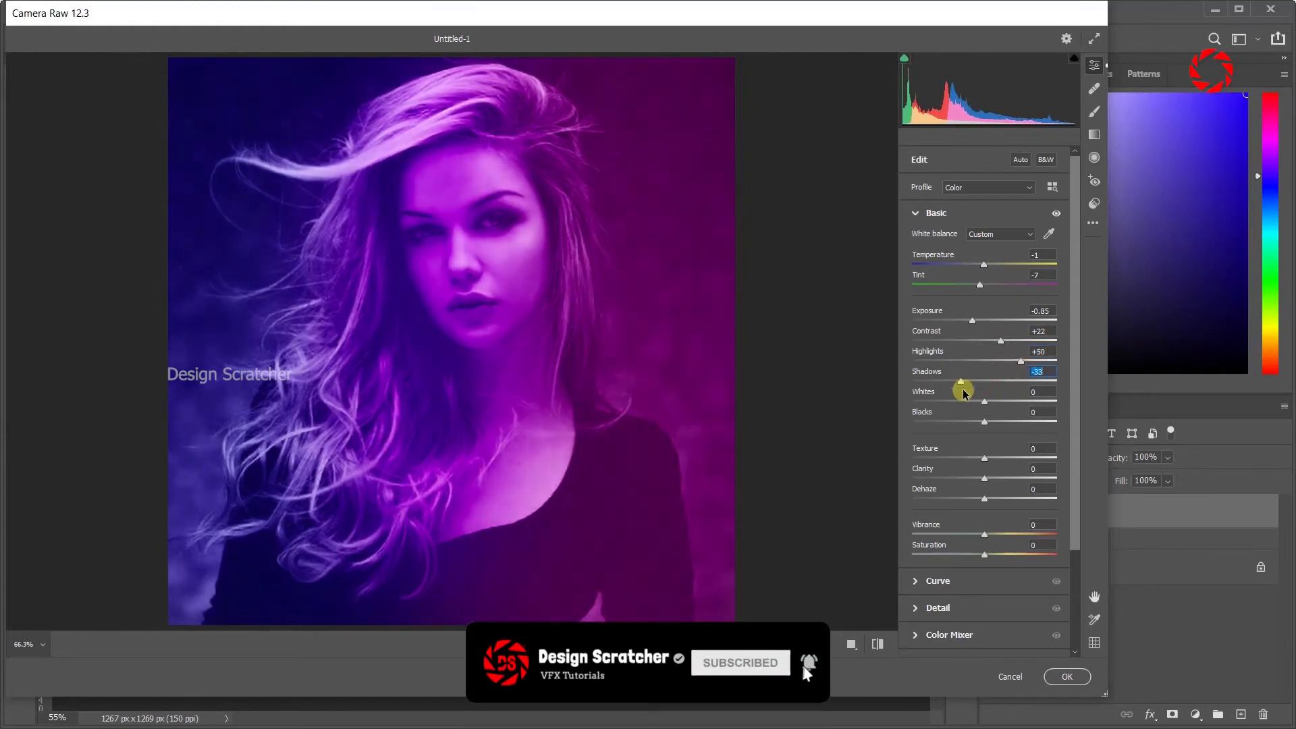
Step: Set Whites -27, darken the blacks slightly, Shadows -21 and Highlights +10
drag(984, 401, 956, 400)
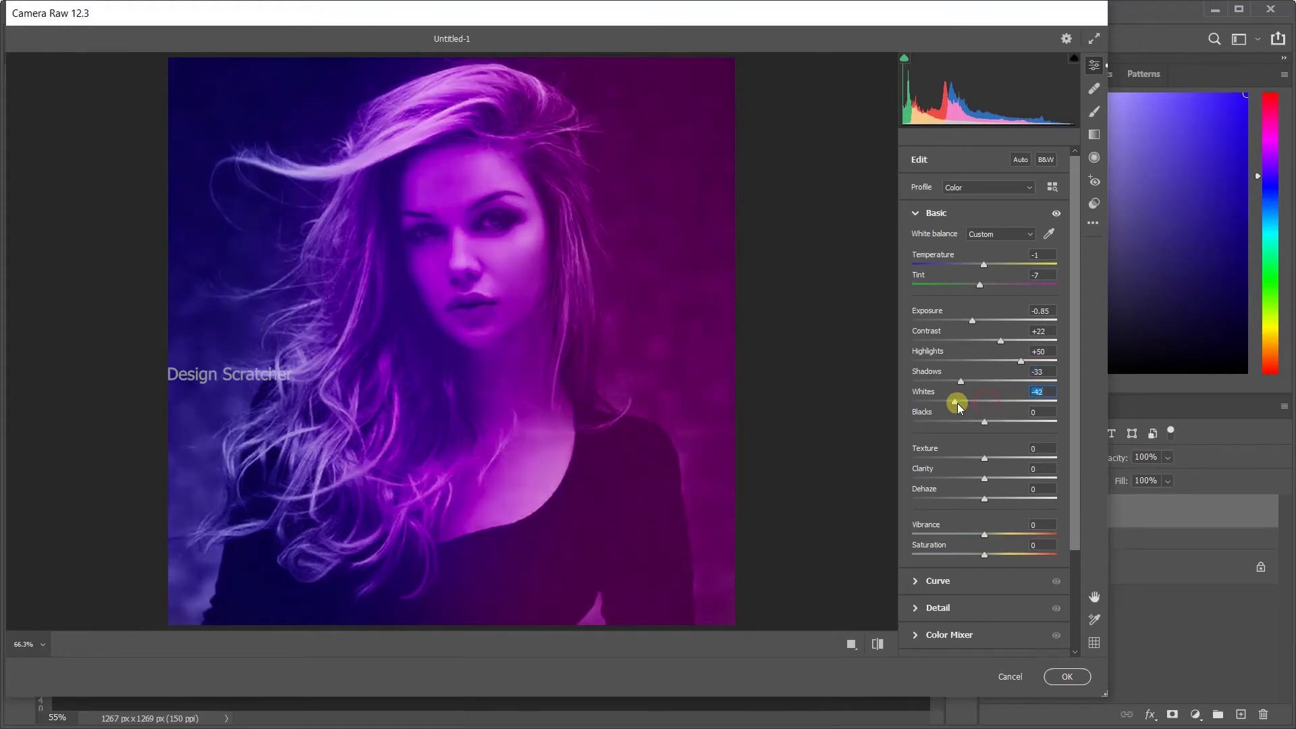
drag(957, 404, 985, 405)
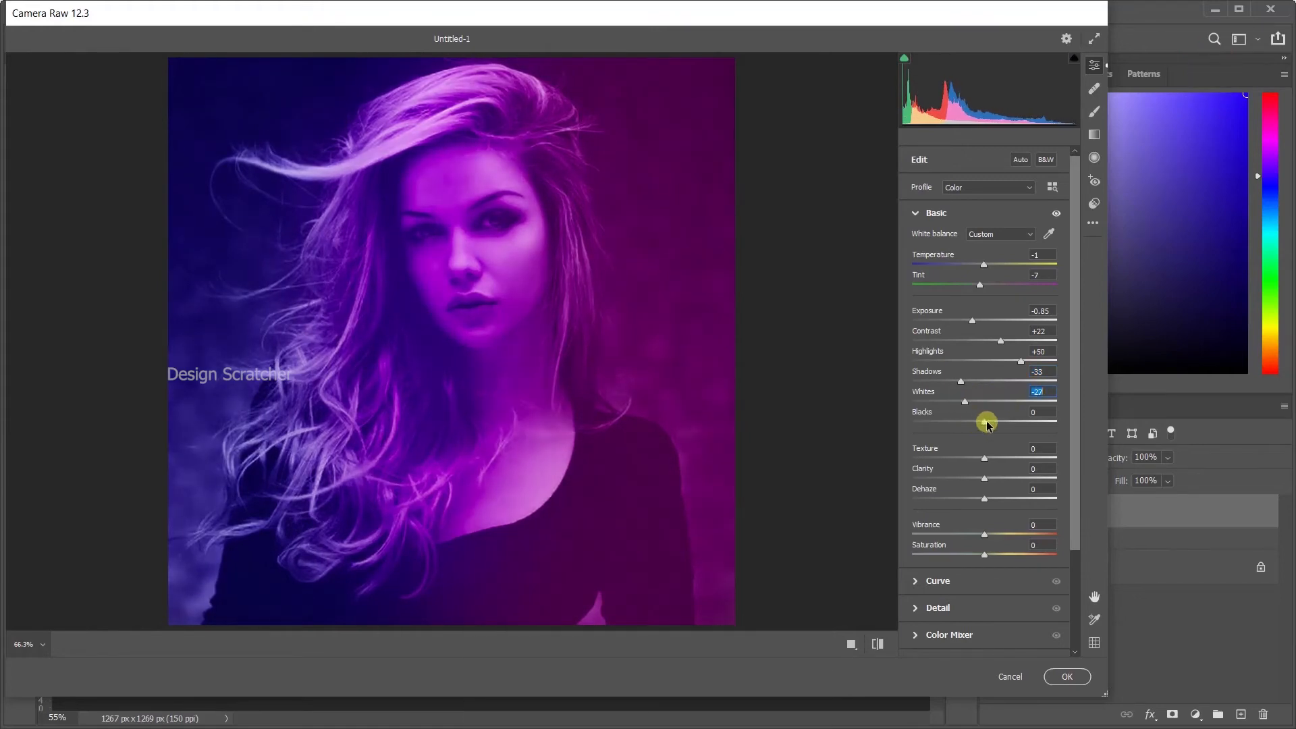
drag(990, 424, 962, 420)
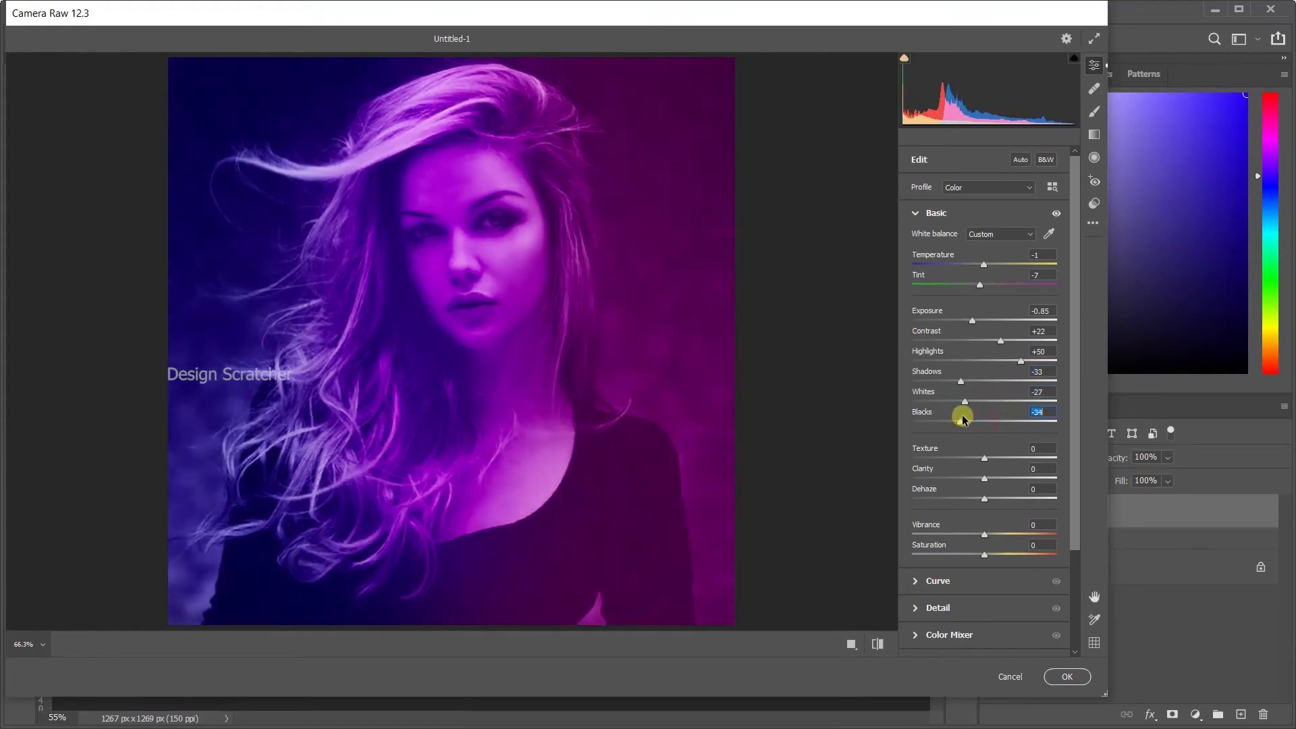
drag(962, 418, 974, 419)
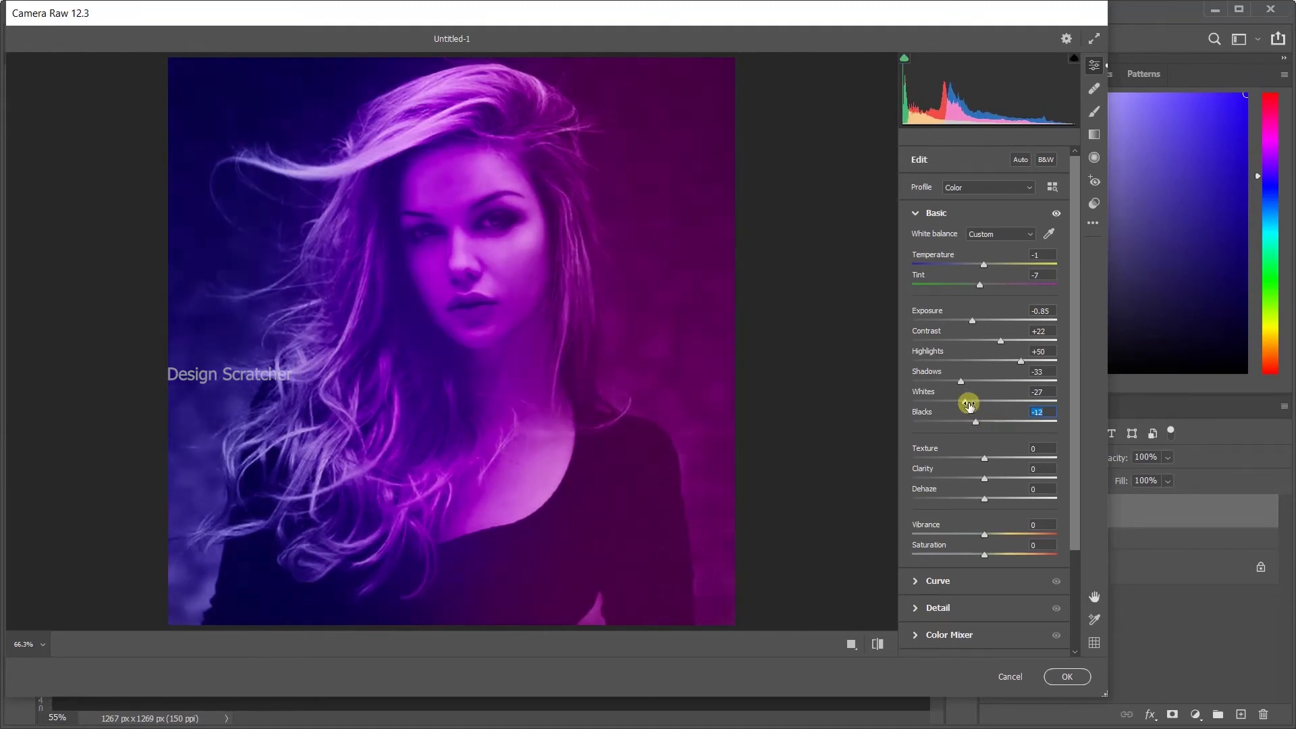
drag(974, 421, 975, 397)
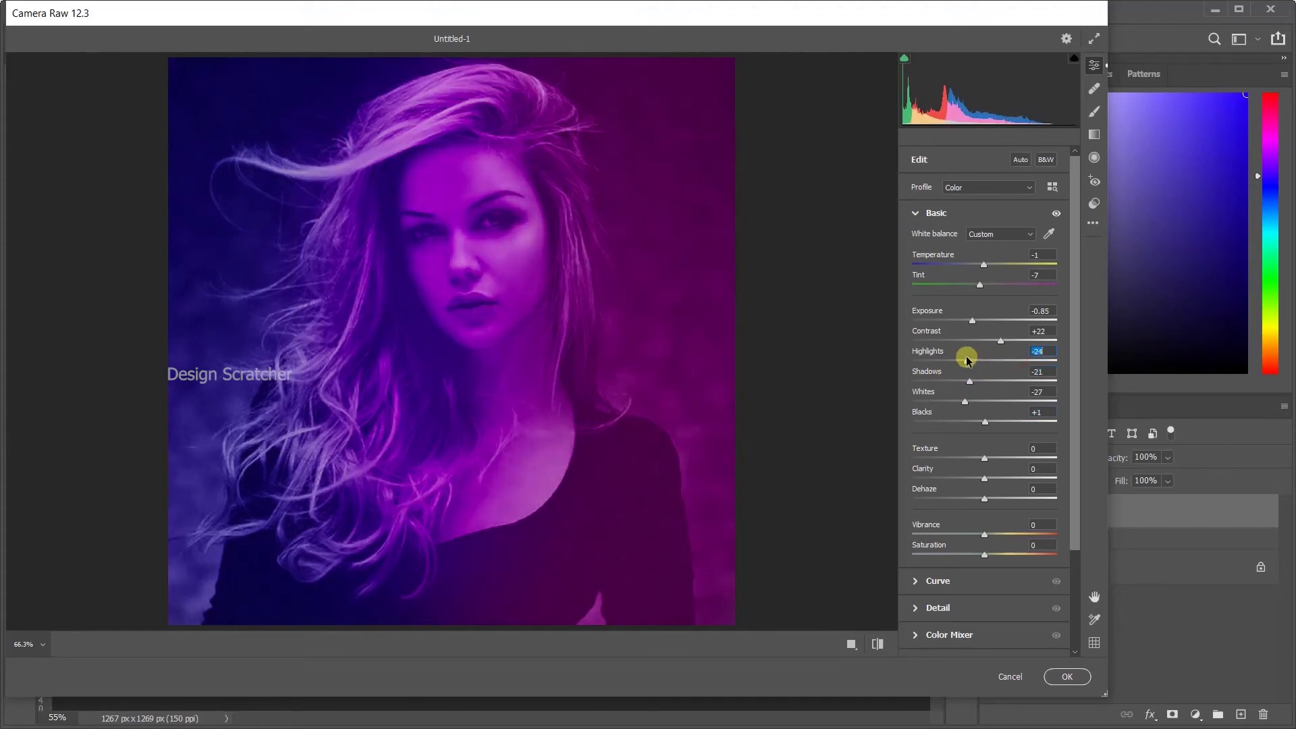
drag(966, 352, 979, 352)
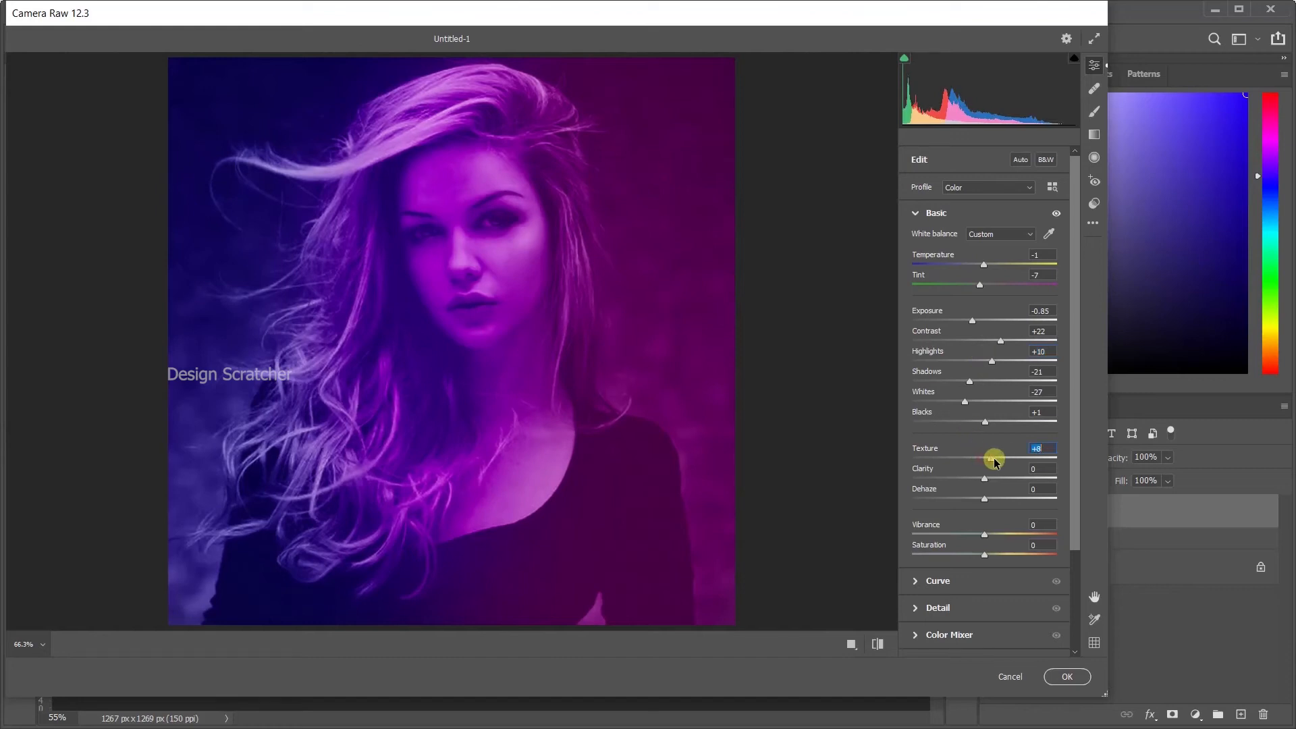
Step: Settle Texture at +4, Clarity -35 and bring vibrance down below zero
drag(995, 456, 967, 457)
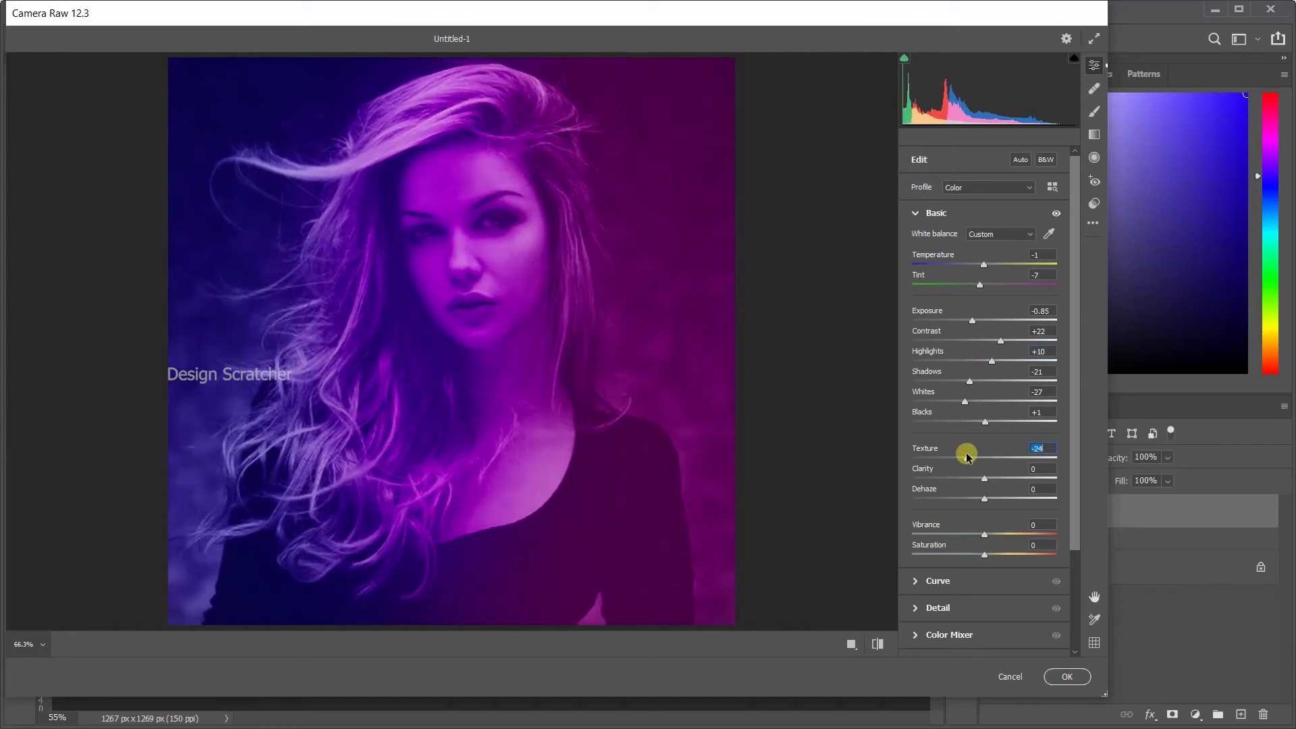
drag(966, 455, 1025, 455)
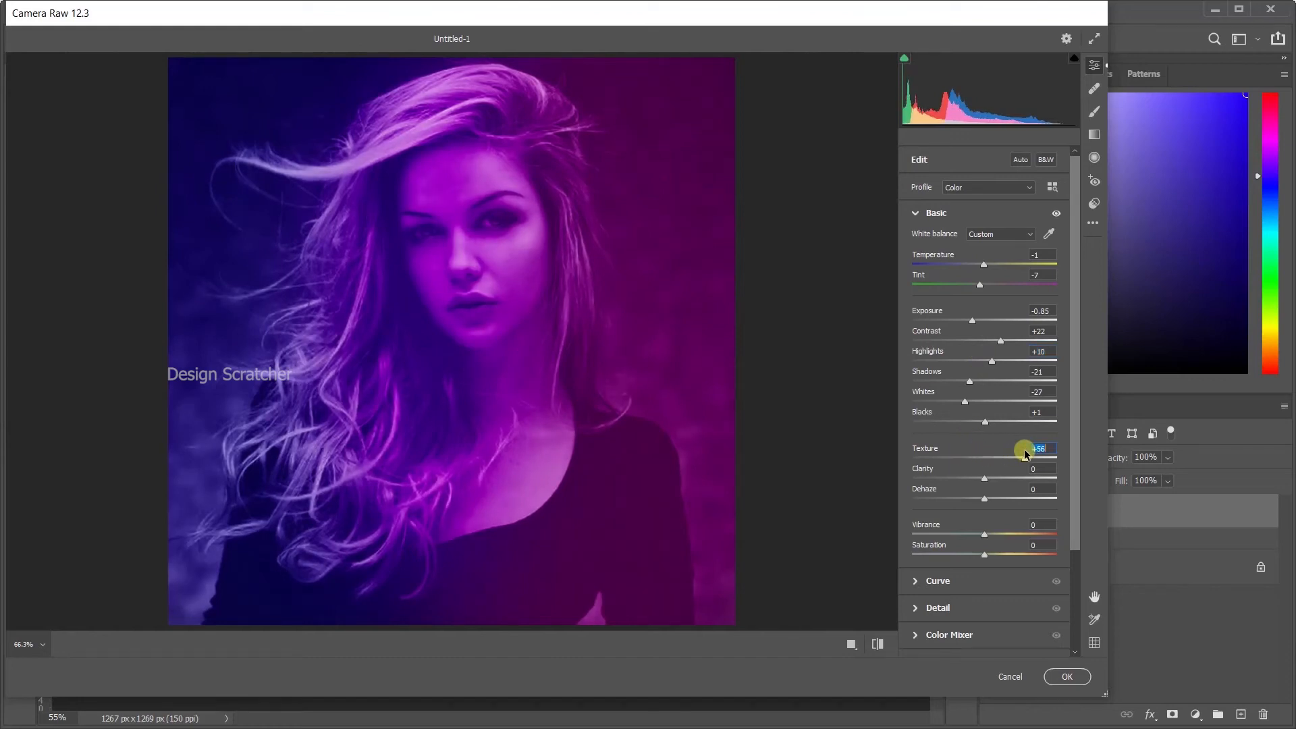
drag(1023, 448, 988, 448)
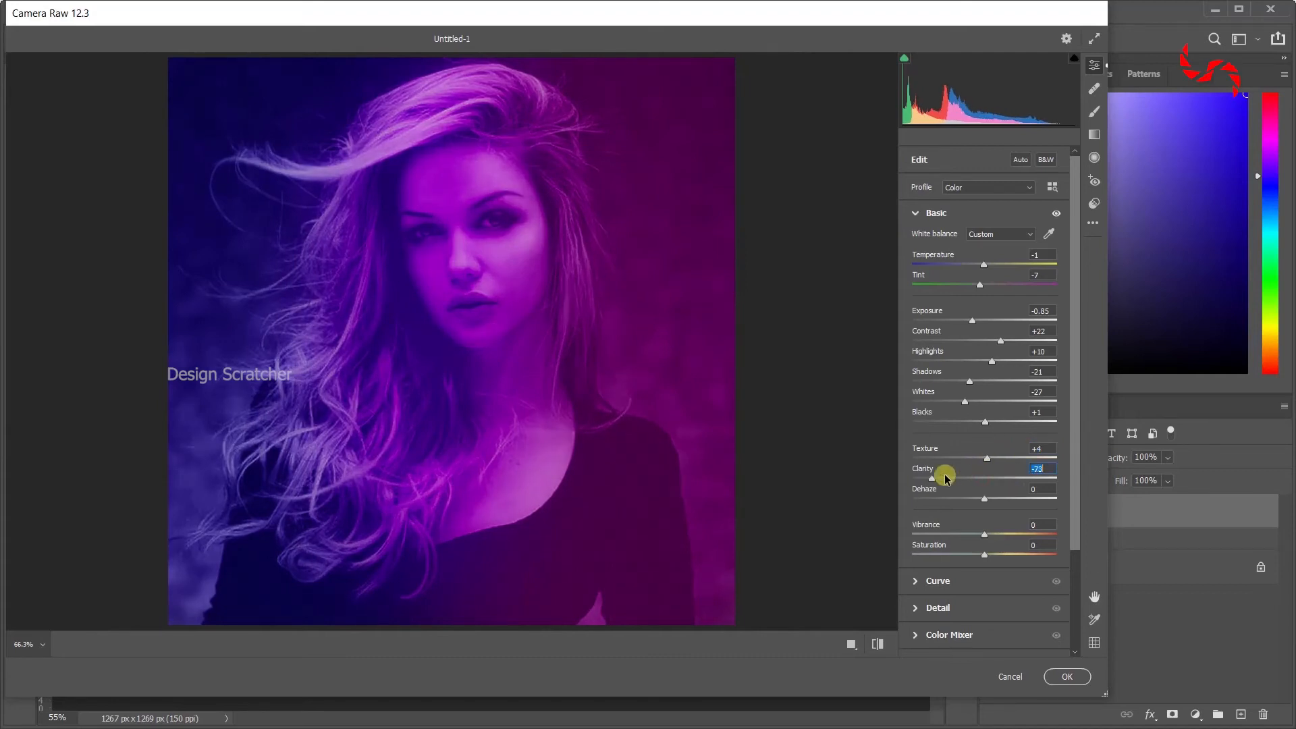
drag(941, 478, 949, 475)
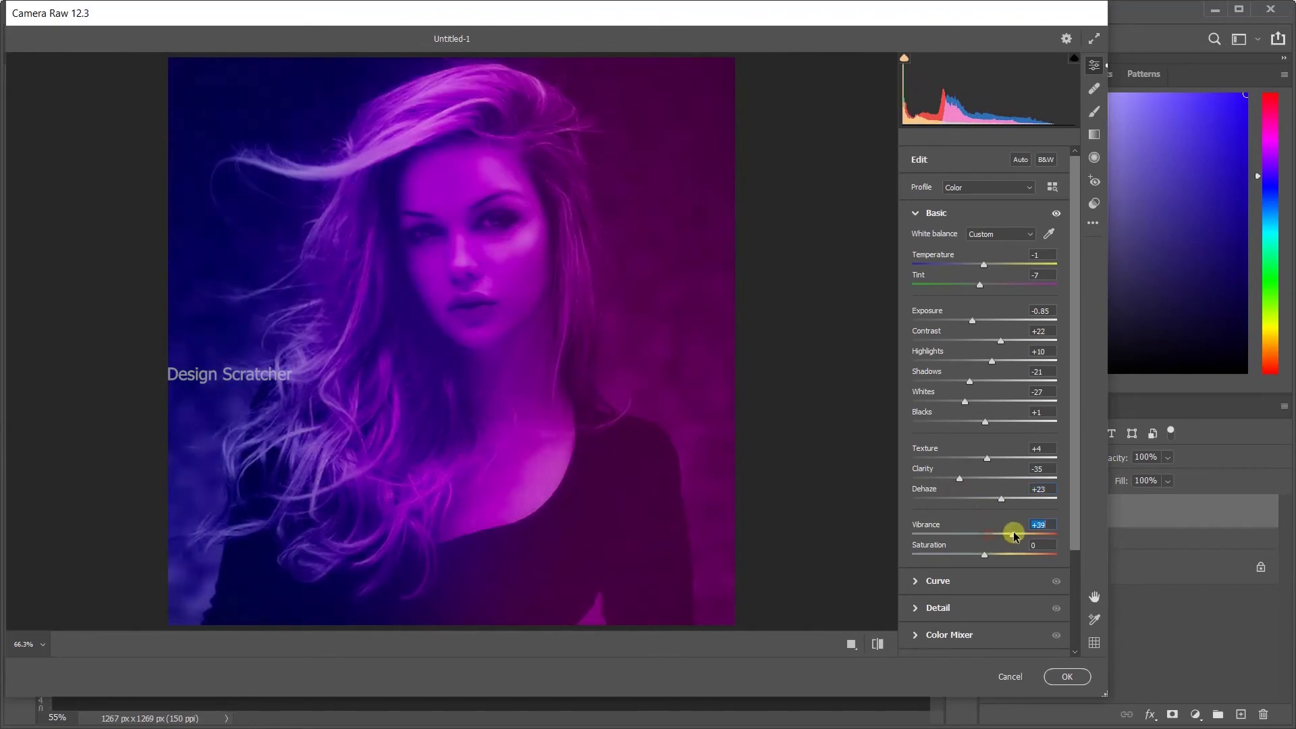
drag(1013, 535, 989, 536)
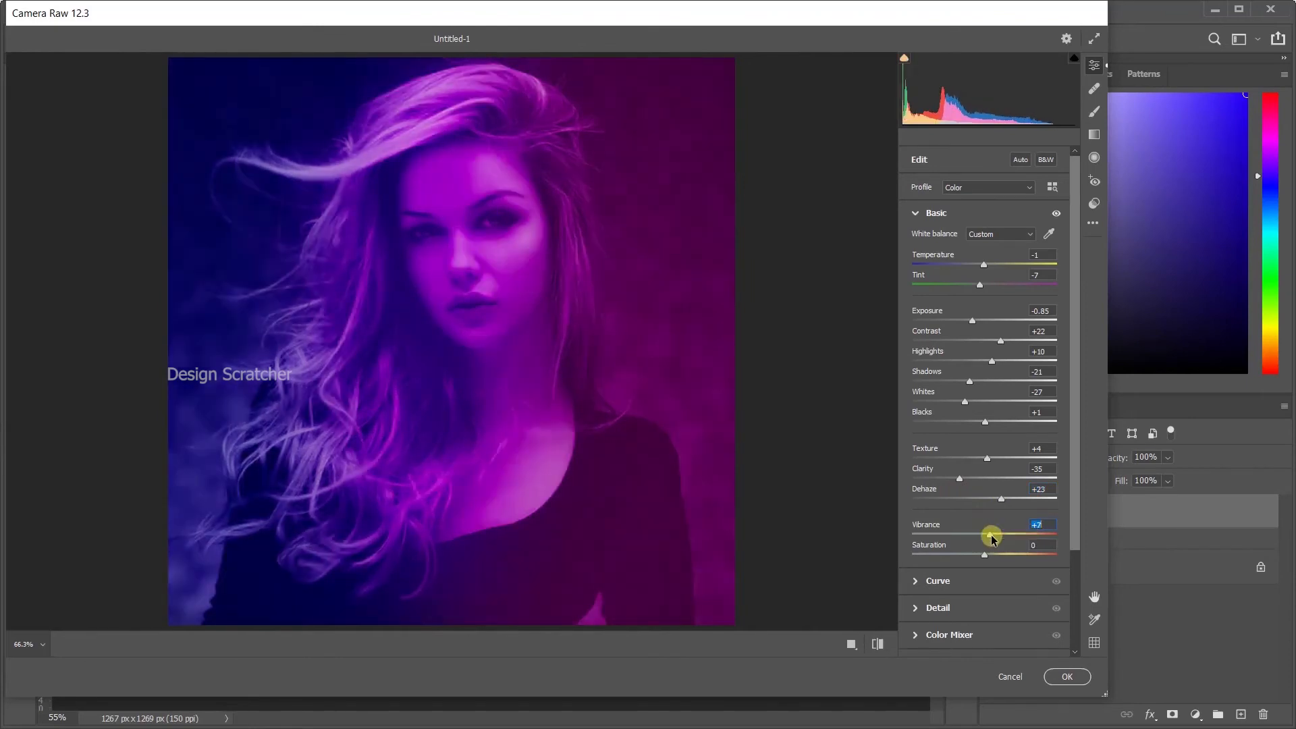
drag(992, 536, 962, 536)
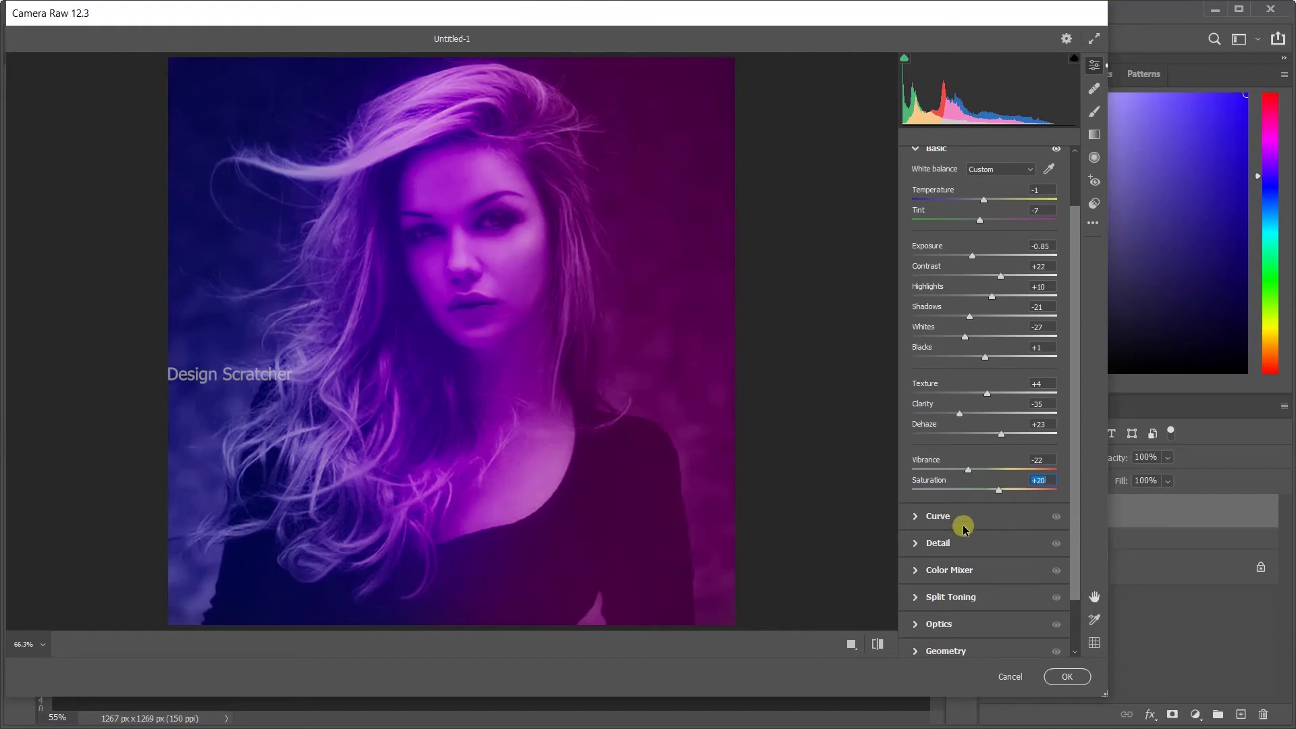
Step: Lower the tone curve's top point slightly, overall and in the red channel
click(938, 515)
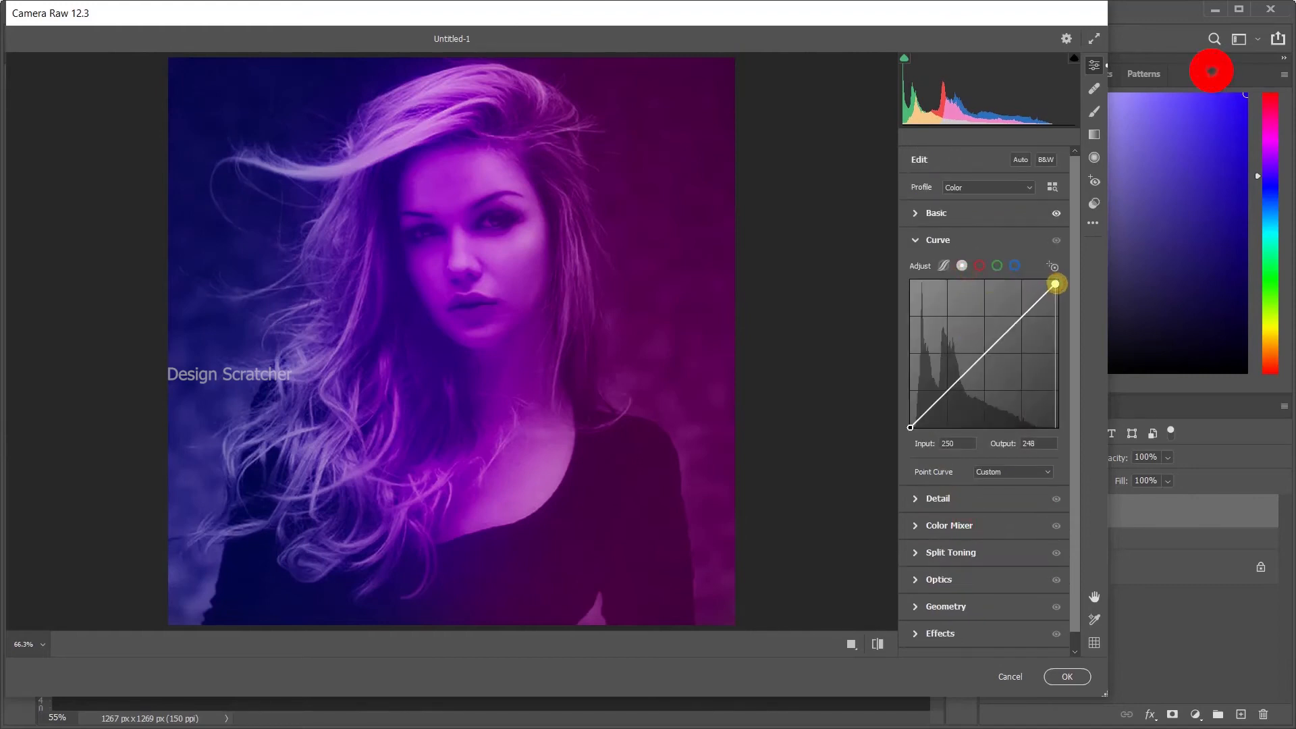
drag(1055, 282, 1066, 282)
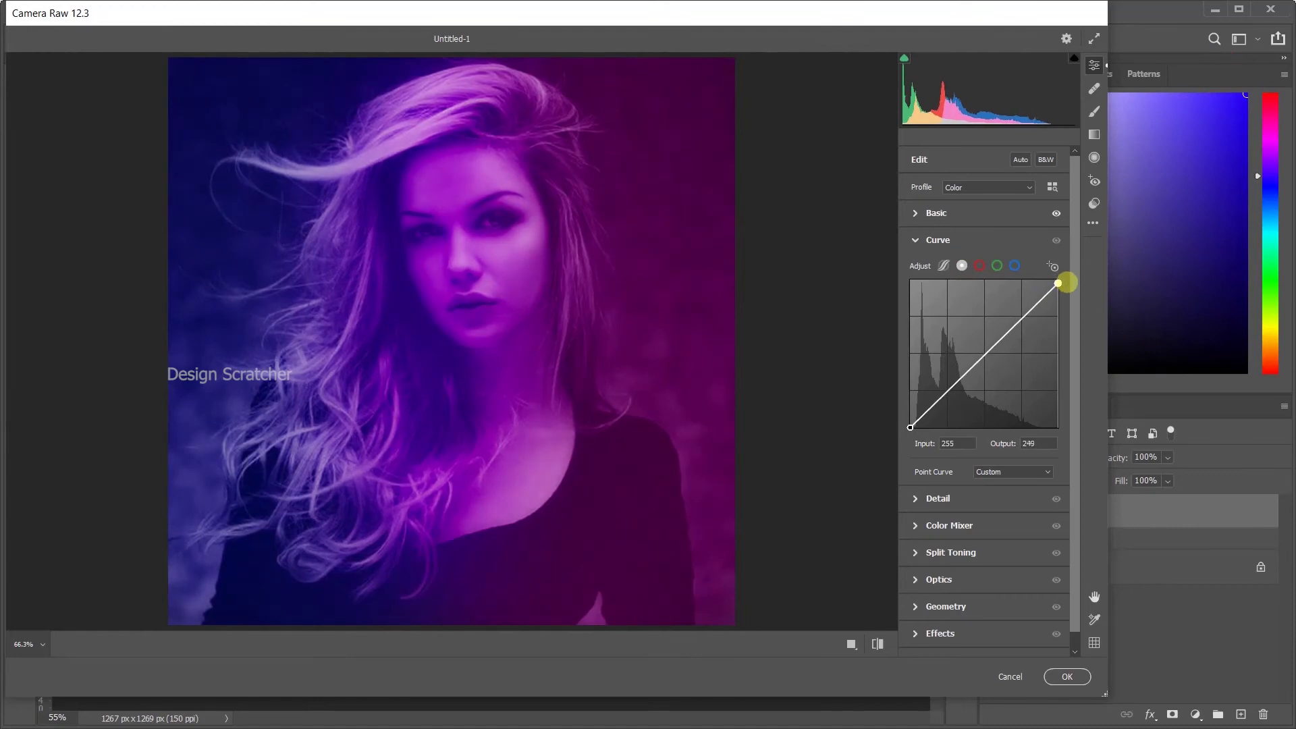
mouse_move(977, 266)
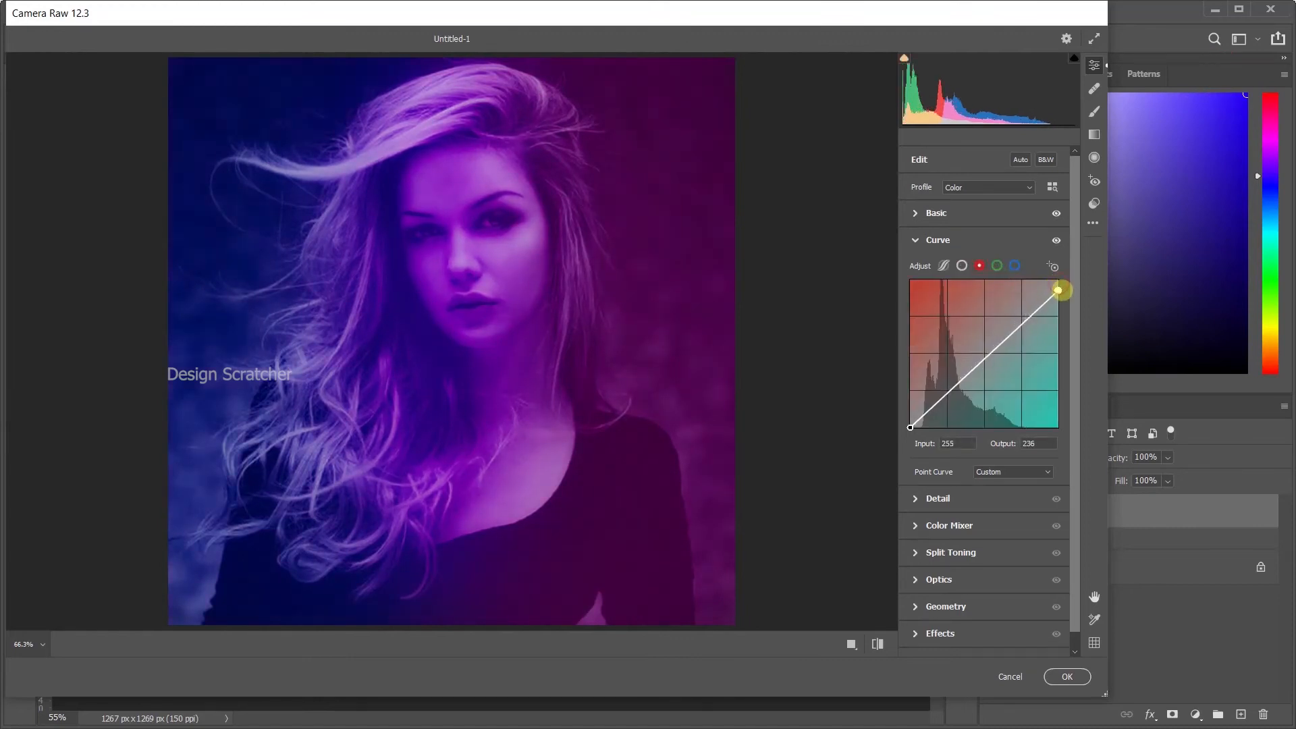
drag(1061, 290, 1065, 283)
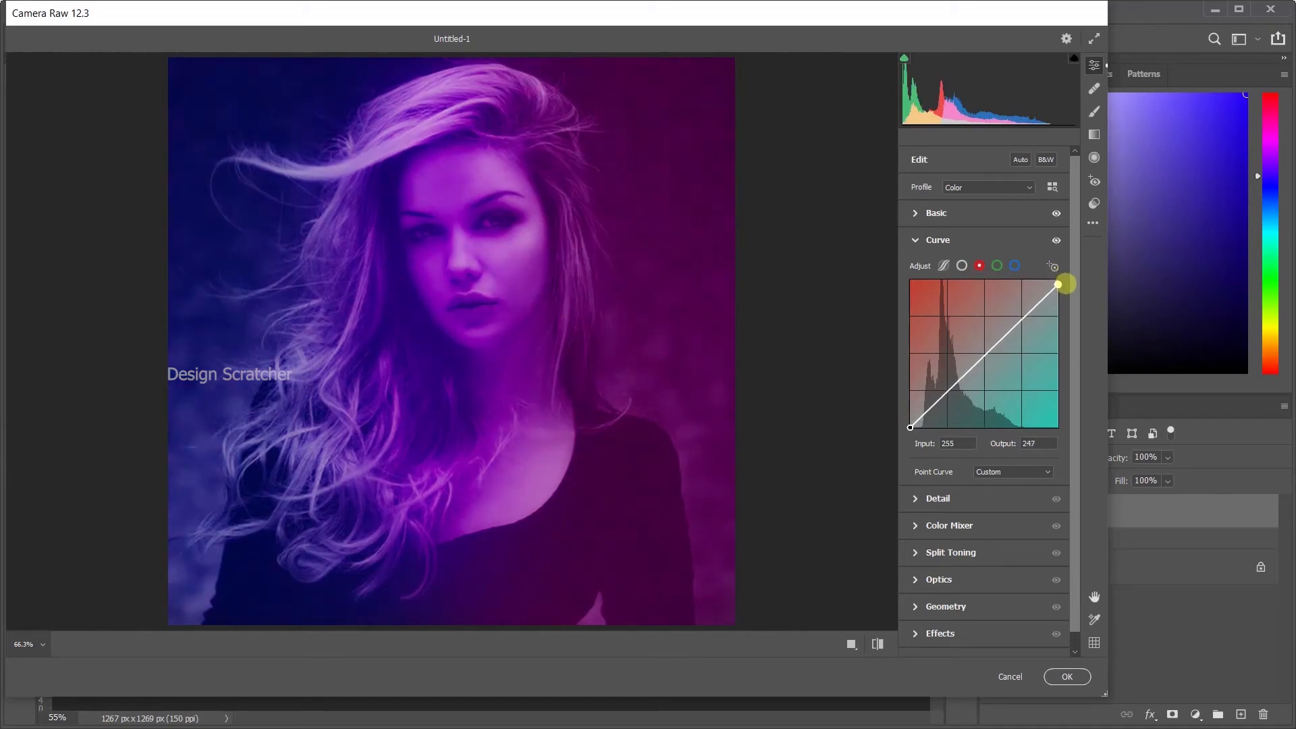
click(996, 266)
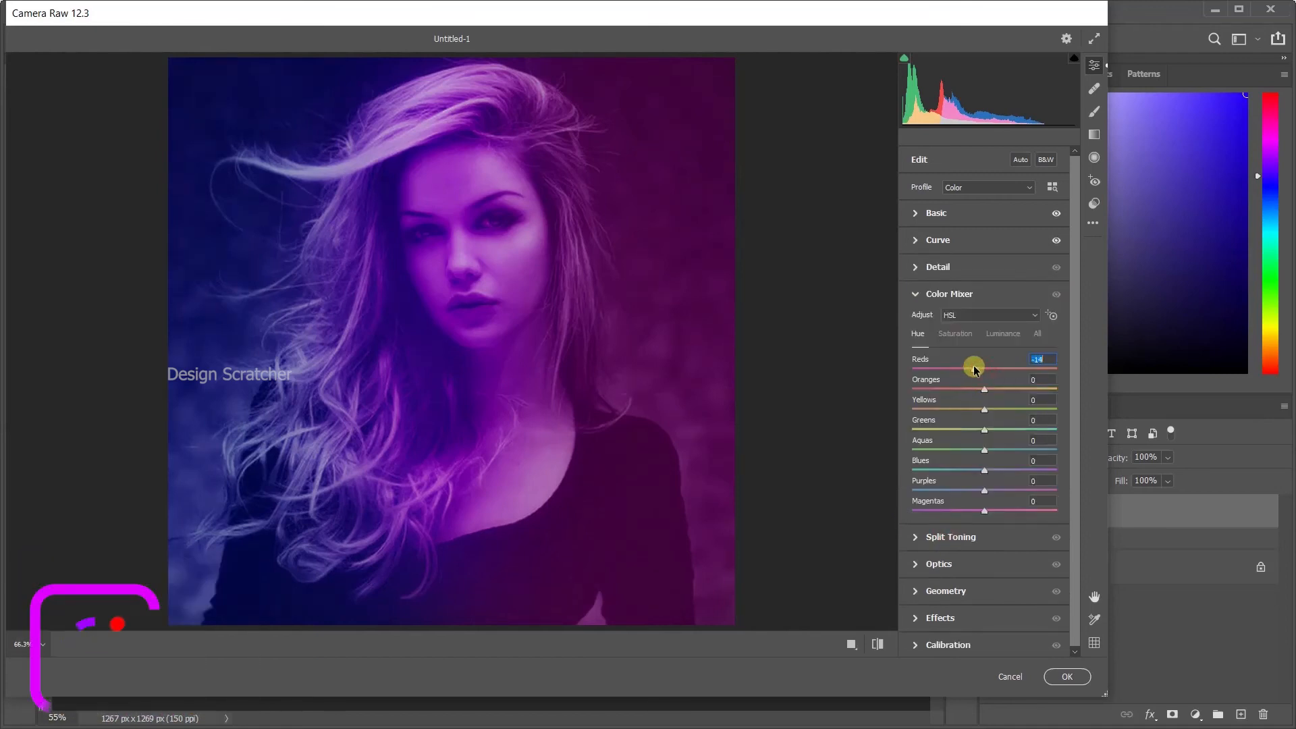
Step: Shift Color Mixer hues (Reds, Blues -20, Purples +4, Magentas +30) and apply the filter to Group 1 copy
drag(973, 368, 992, 389)
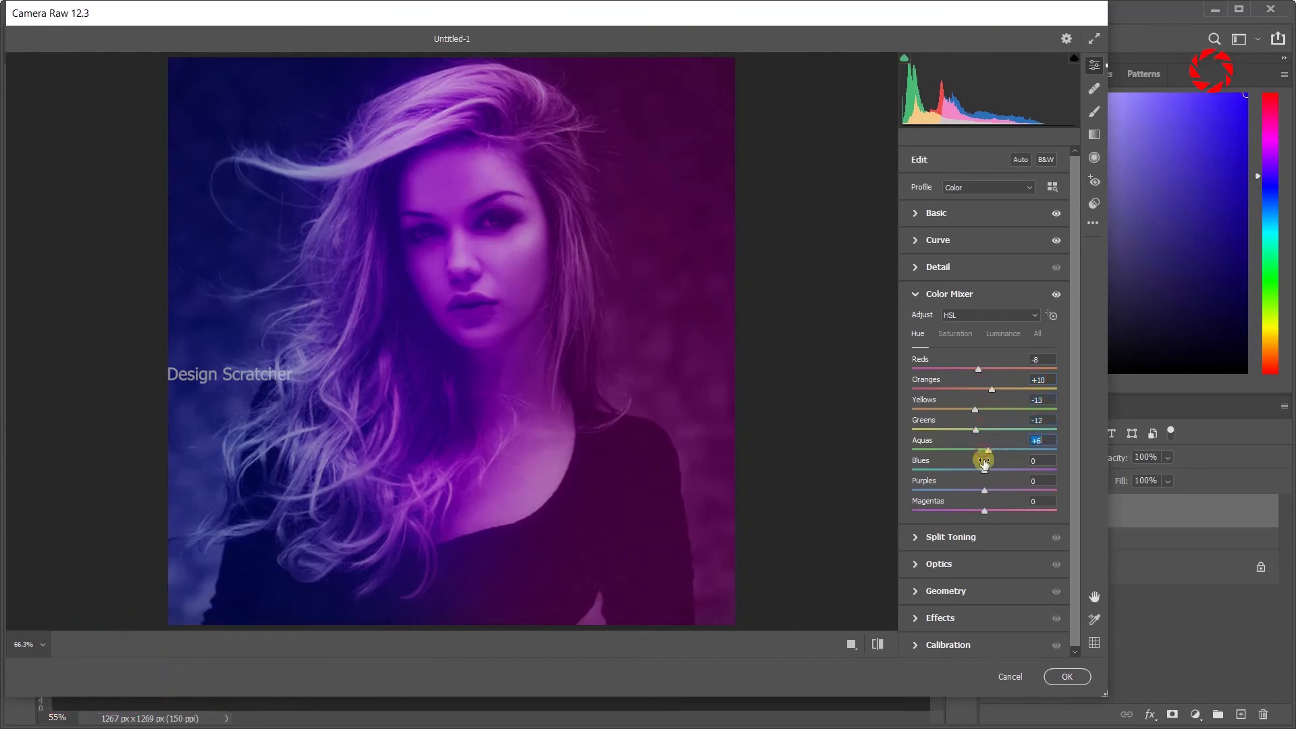
drag(984, 469, 967, 470)
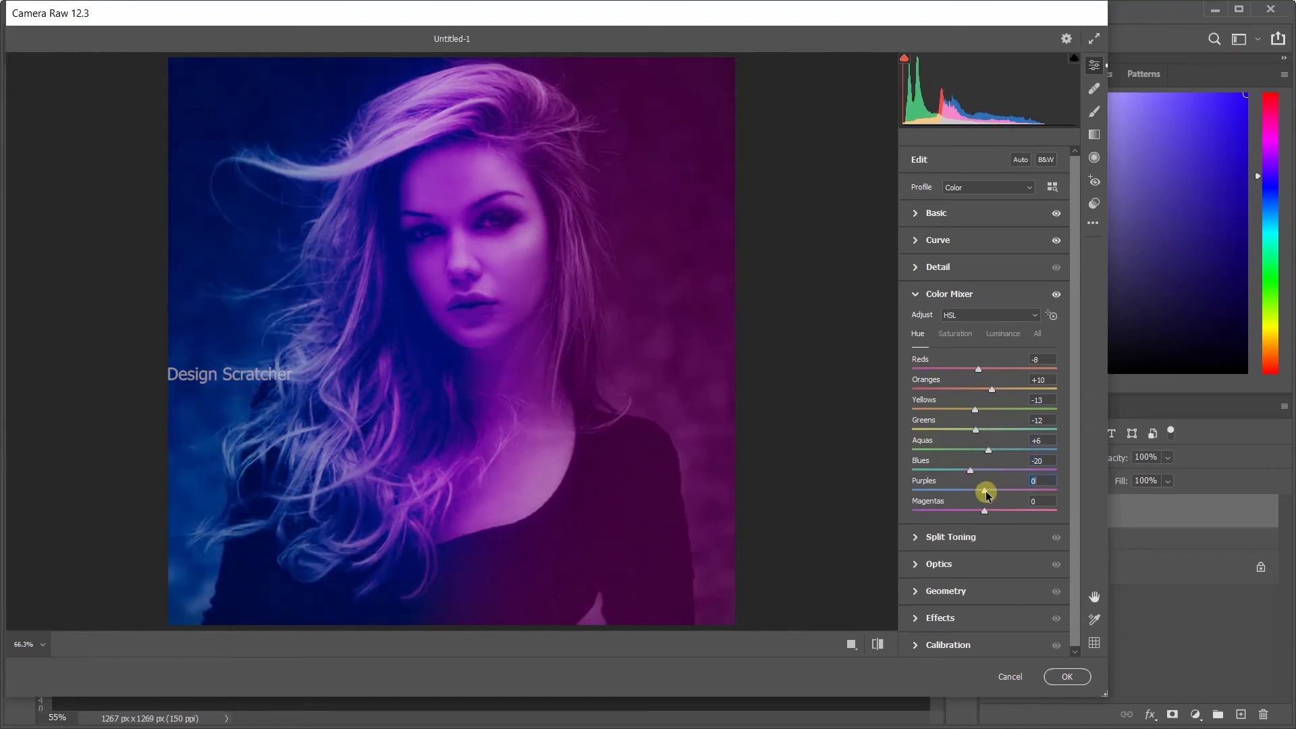
drag(985, 488, 989, 511)
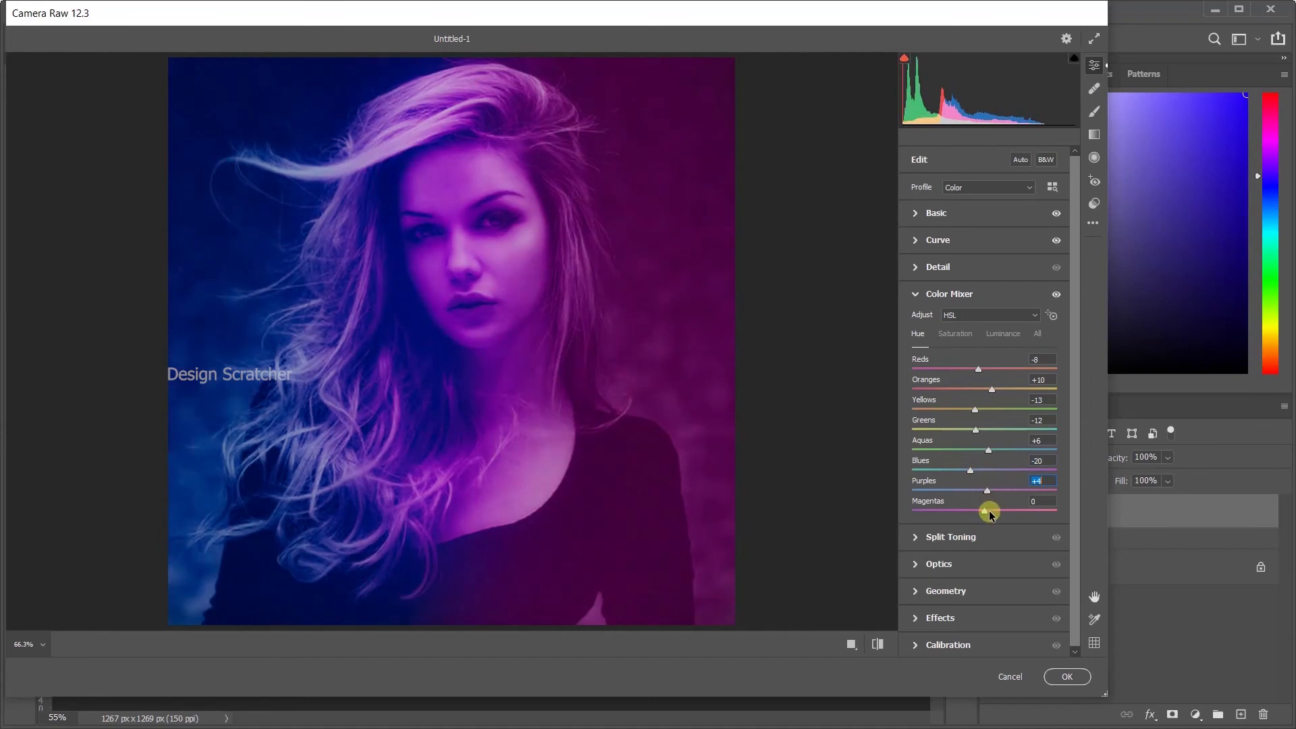
drag(989, 510, 1005, 510)
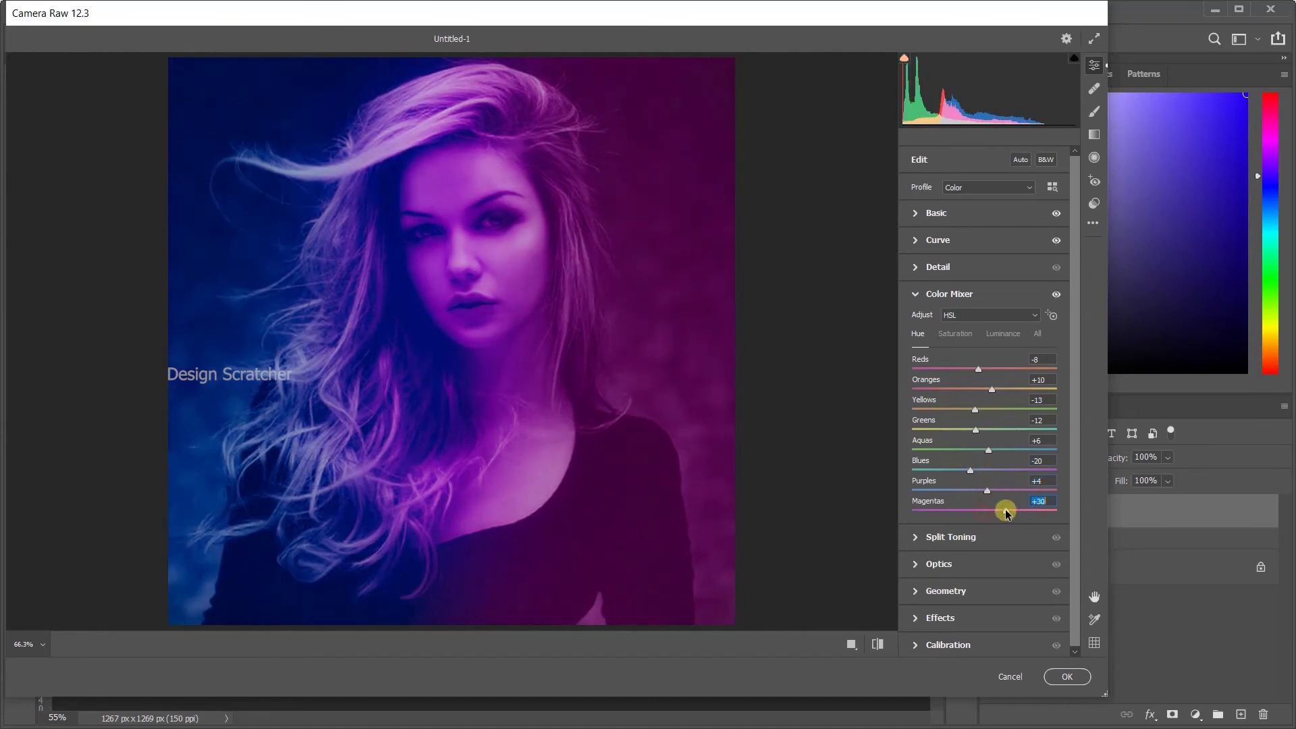
click(1066, 676)
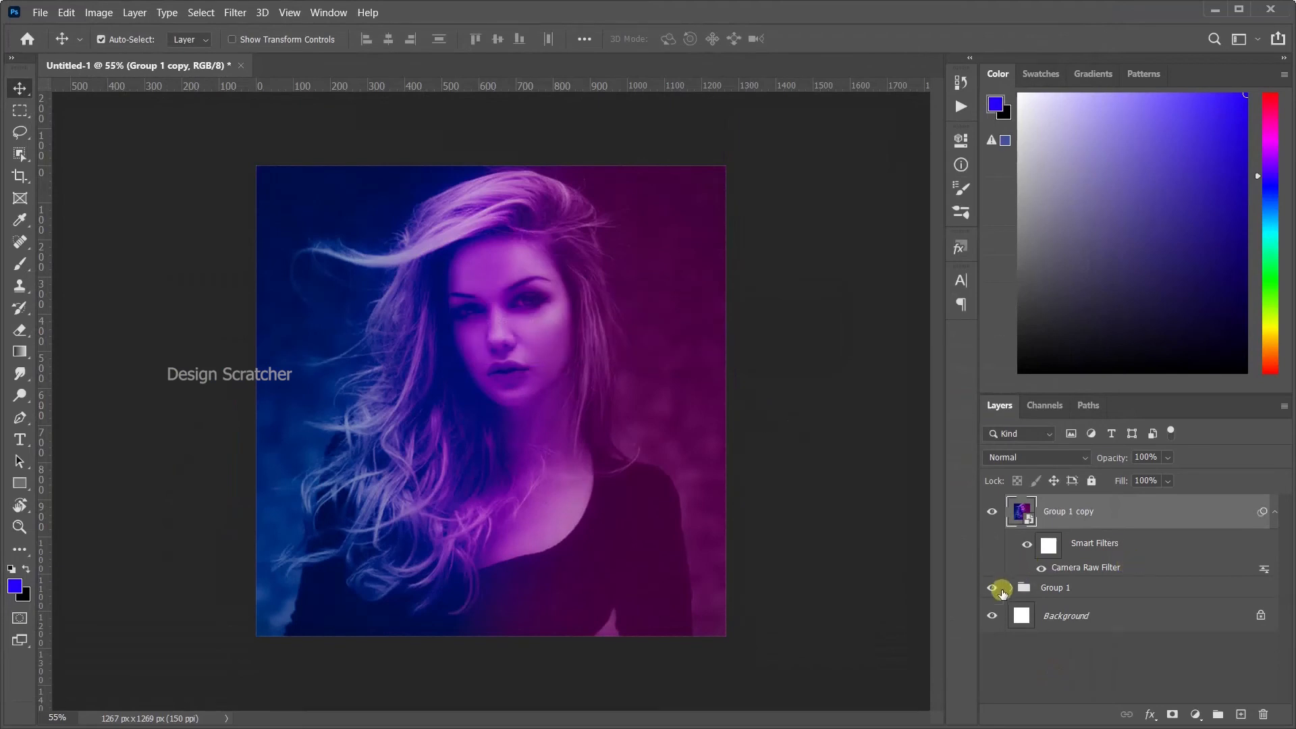
Step: Expand Group 1 to show Layers 3, 2 and 1 beneath the filtered copy
click(992, 587)
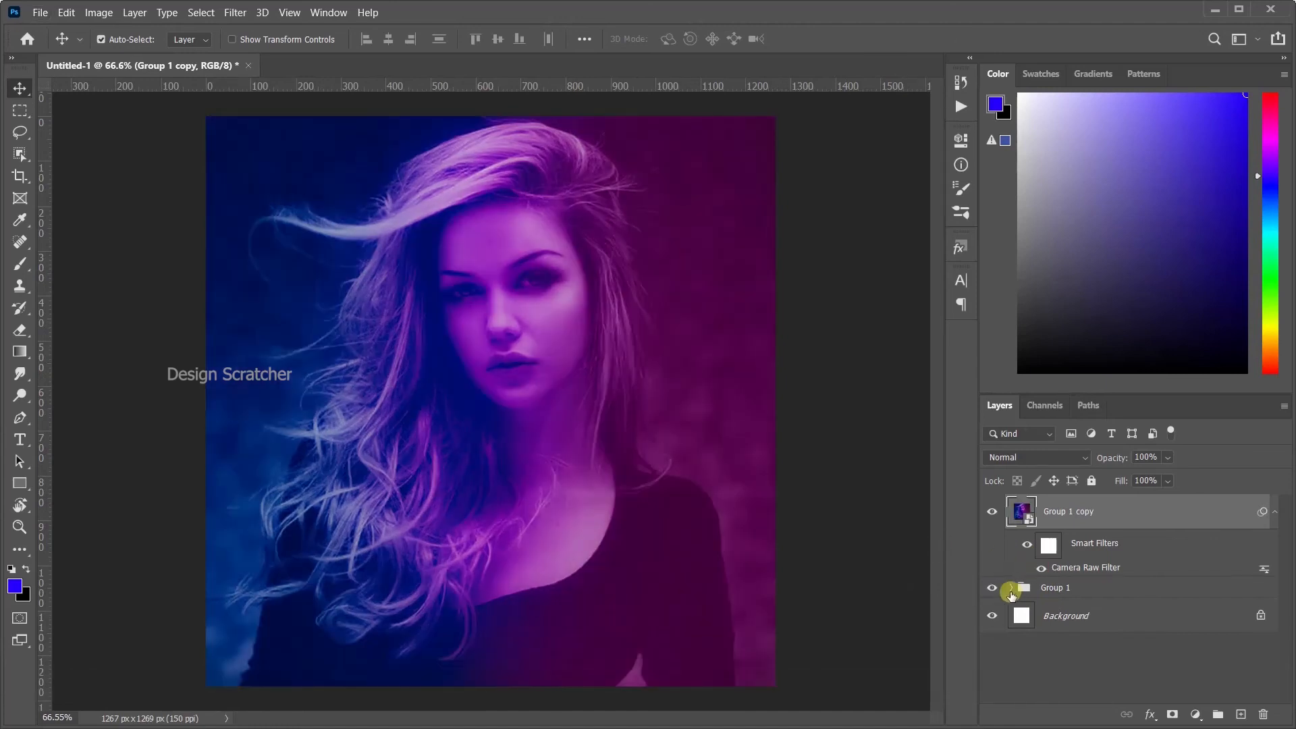
click(1010, 587)
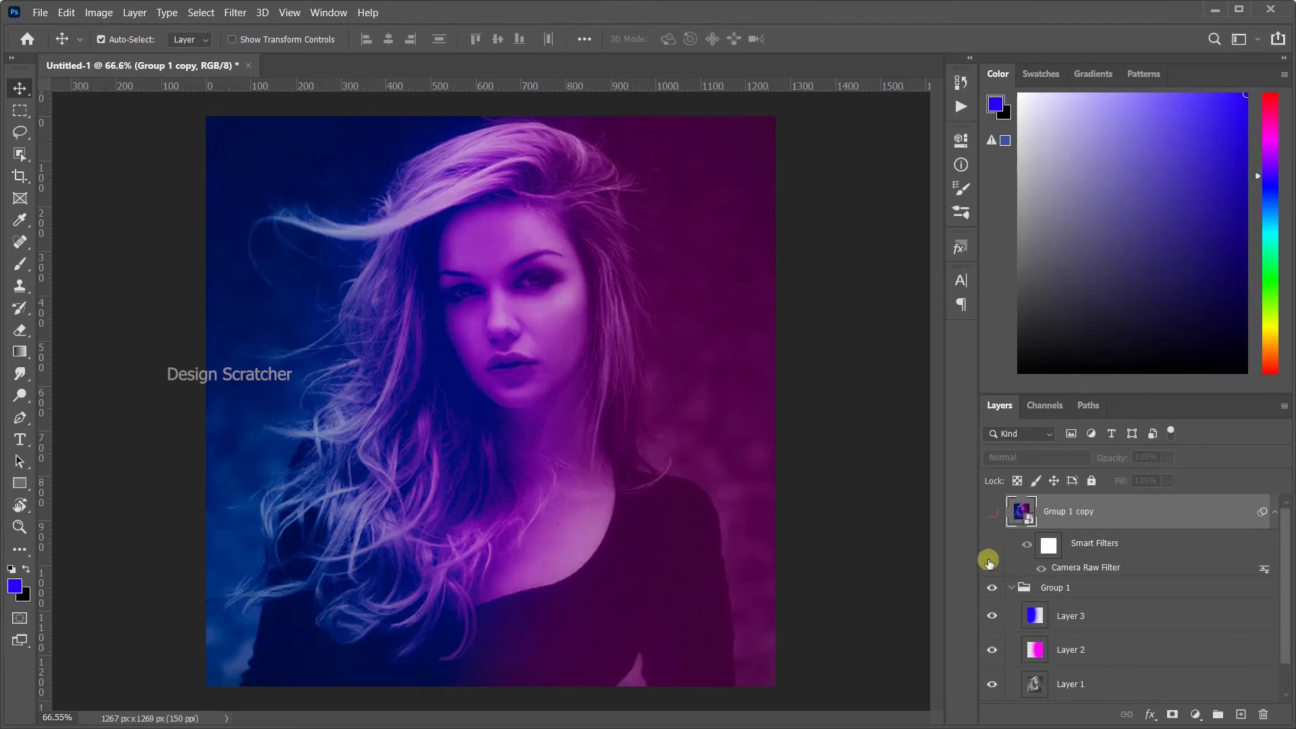